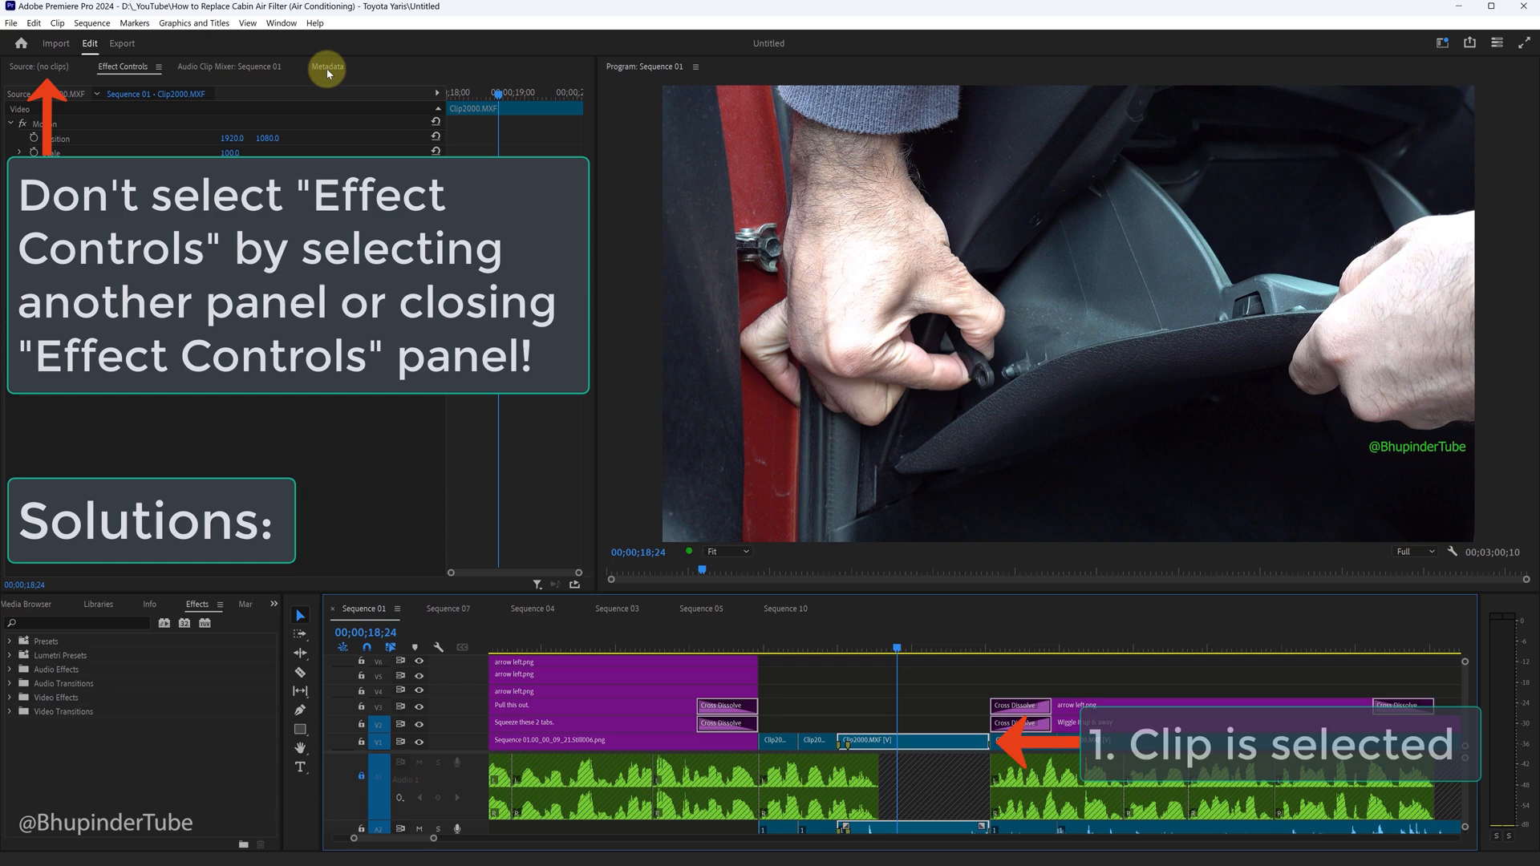
# Switch away from the clip's effects and click empty timeline space so no clip is selected.
pyautogui.click(39, 66)
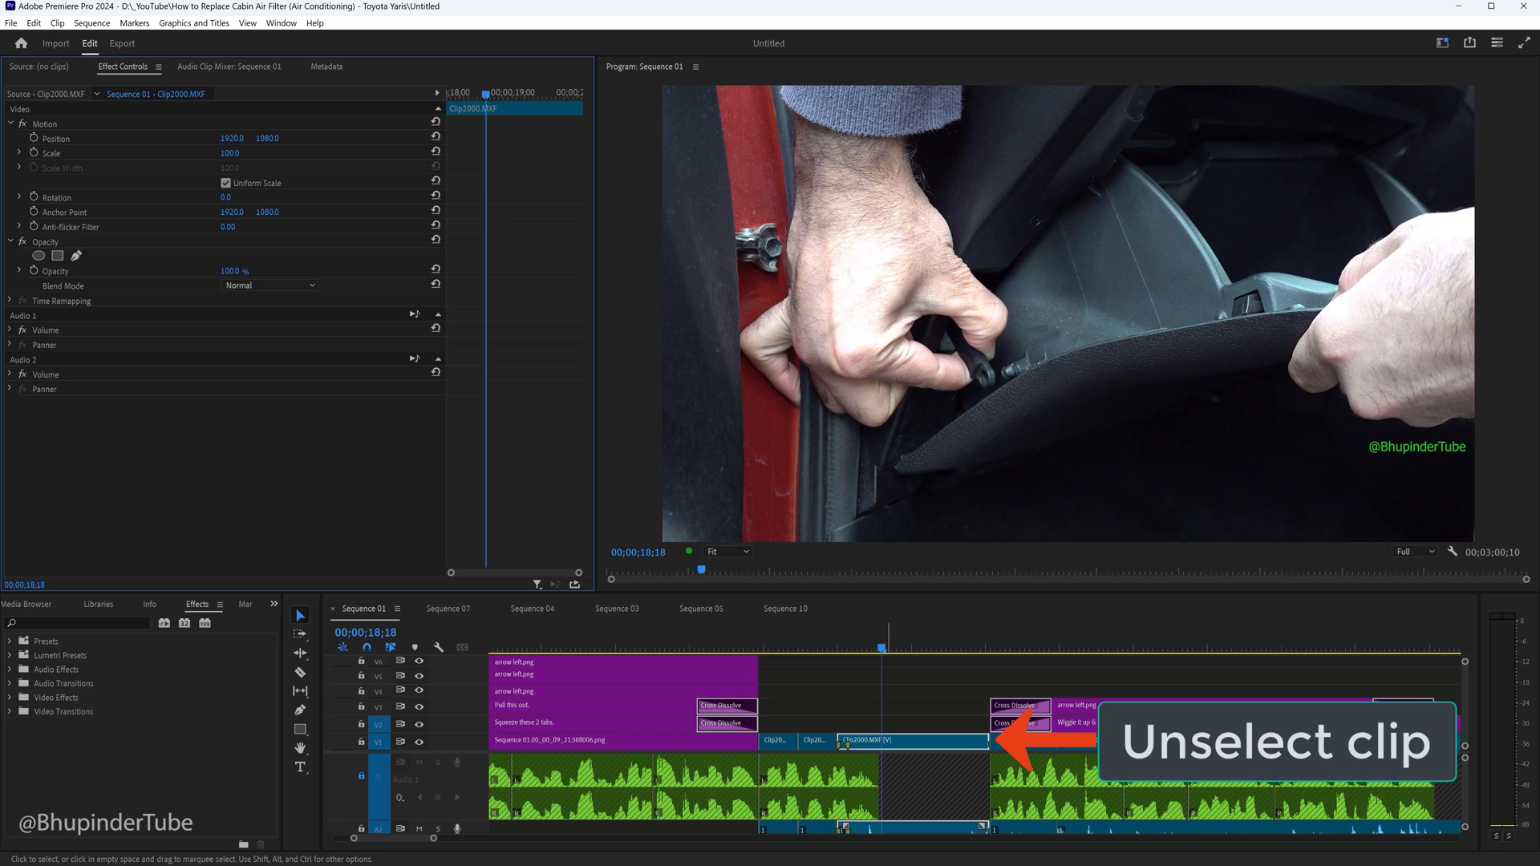
pyautogui.click(588, 489)
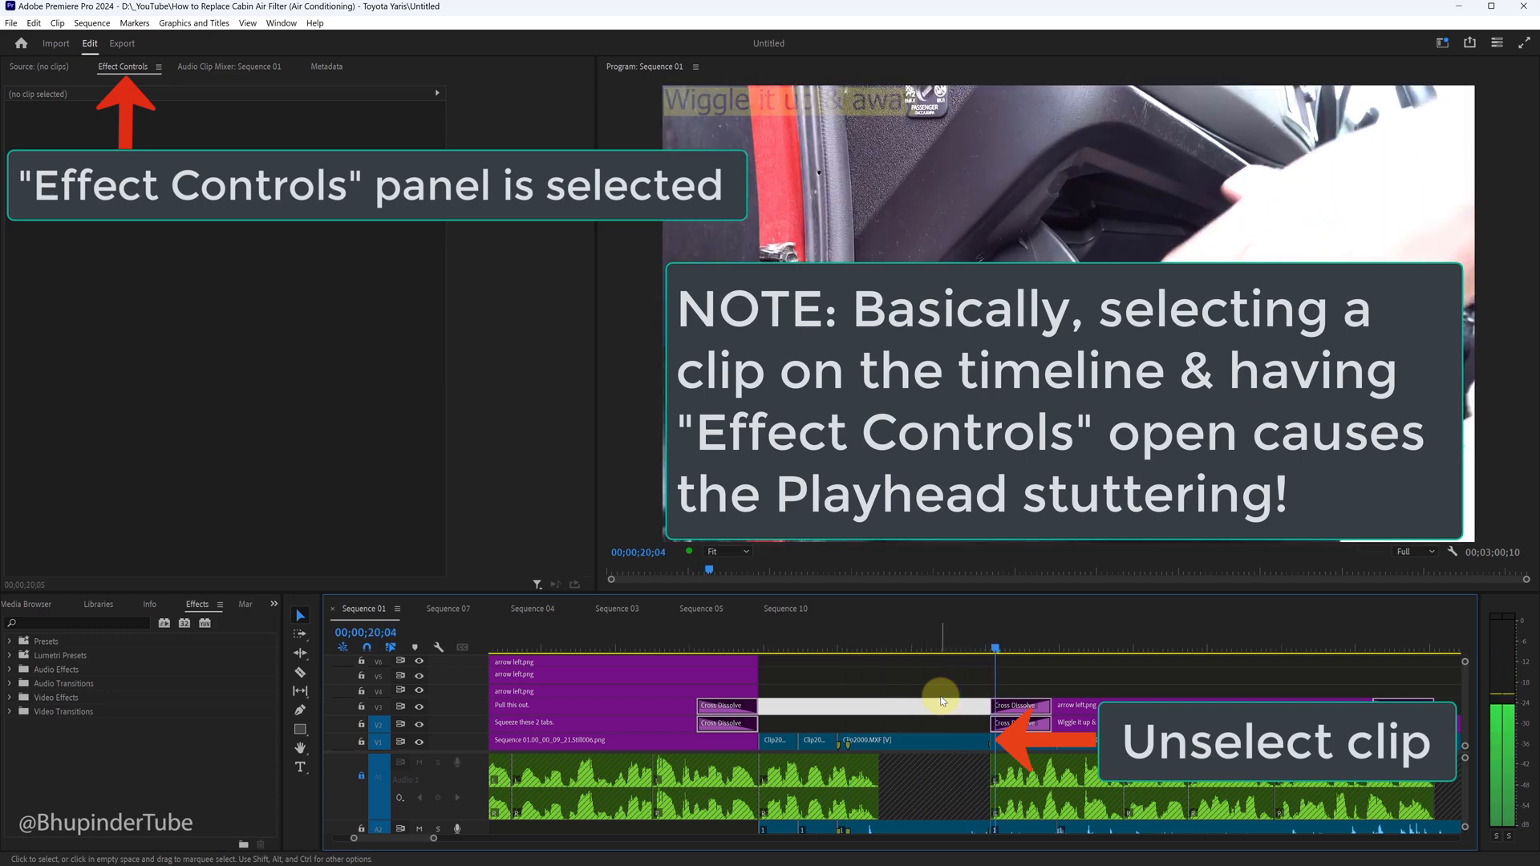
pyautogui.click(909, 741)
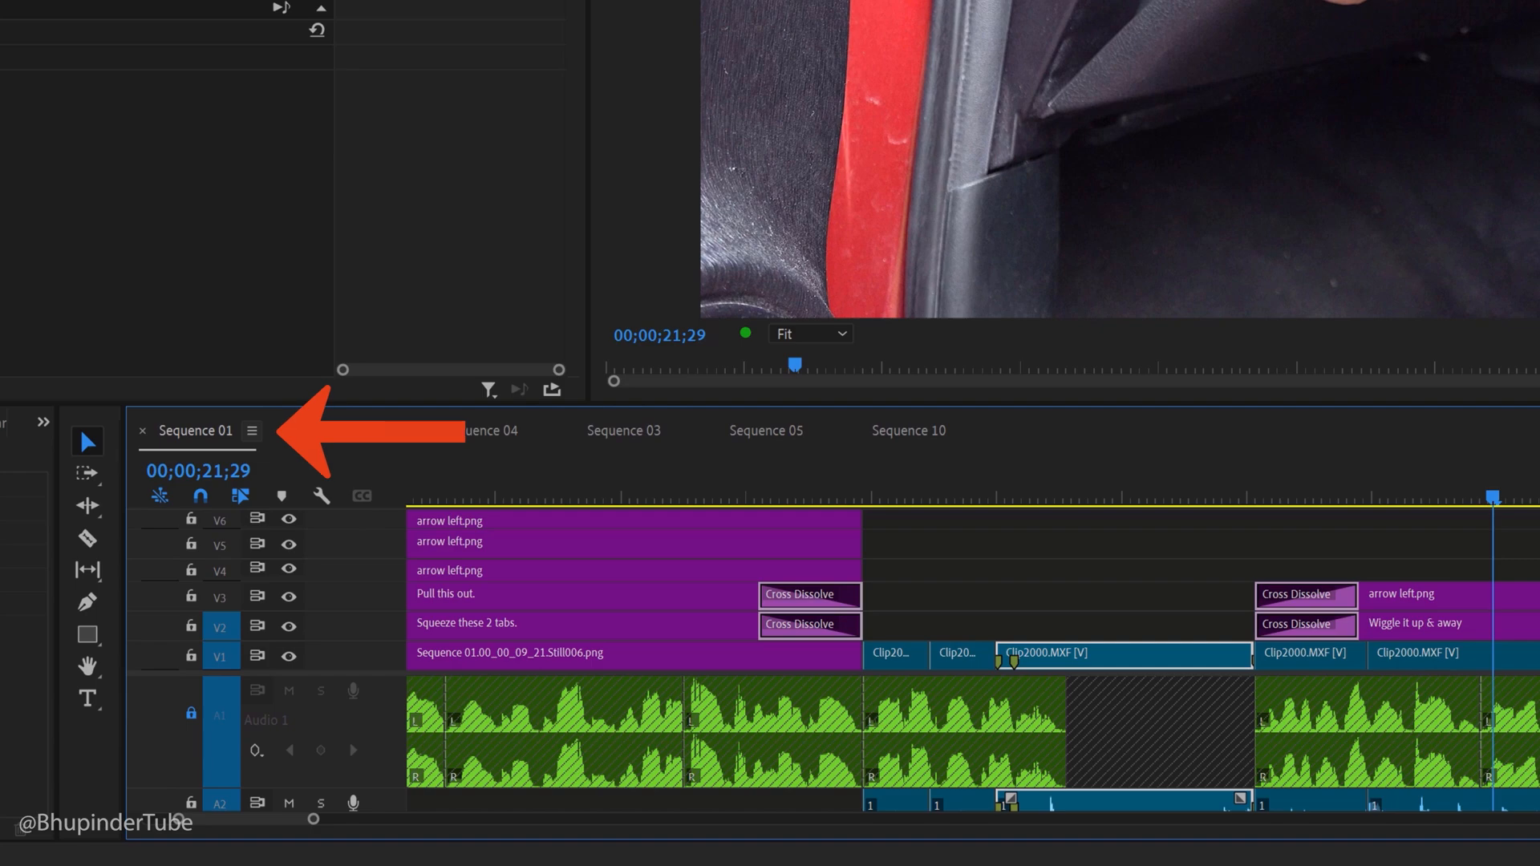
# Float the Sequence 01 timeline in its own window and move its playhead.
pyautogui.click(258, 430)
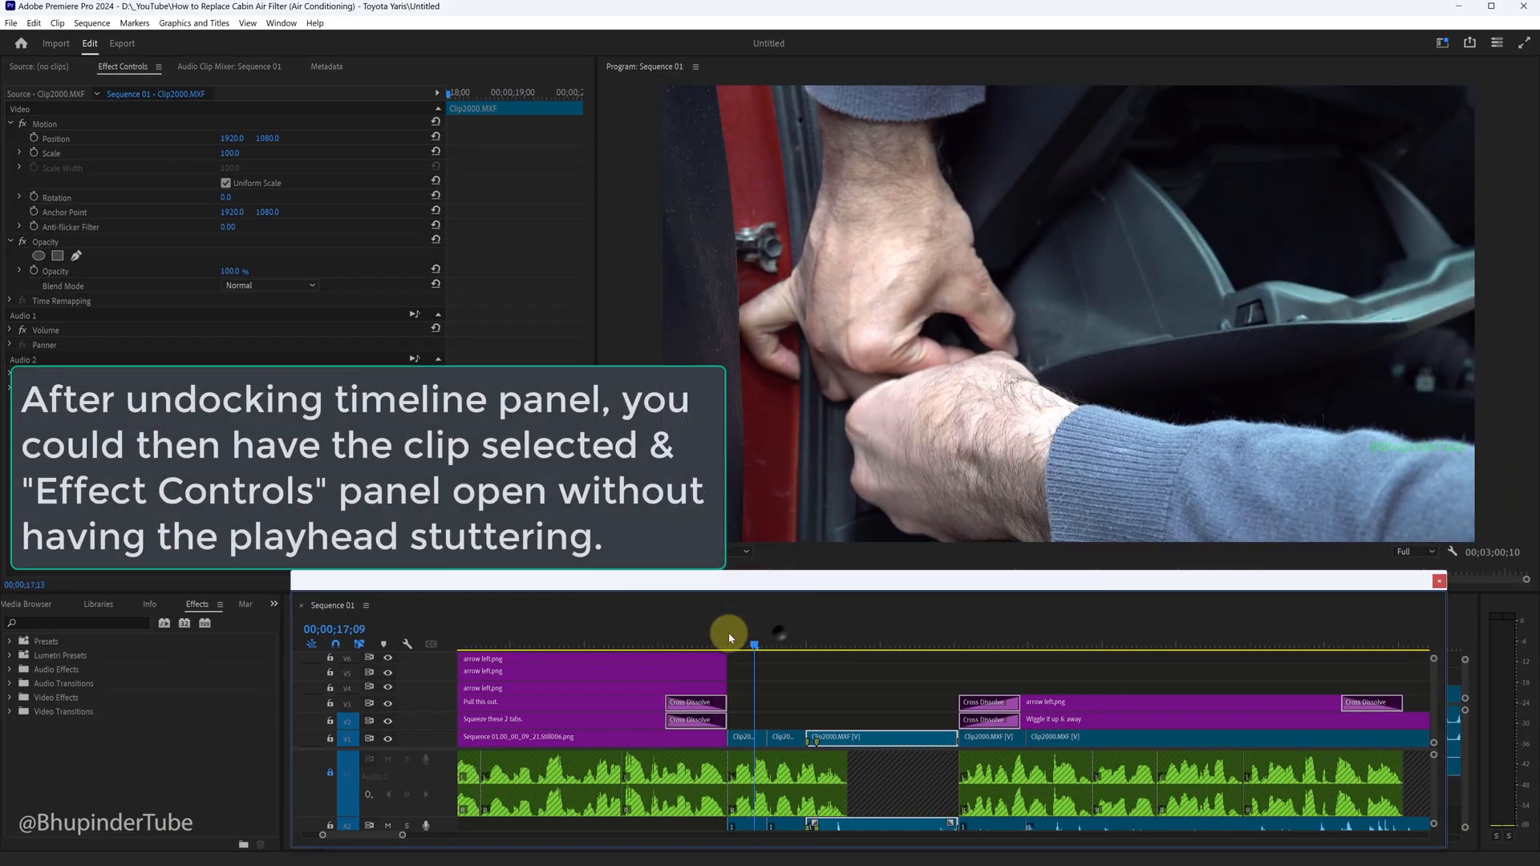
pyautogui.click(775, 643)
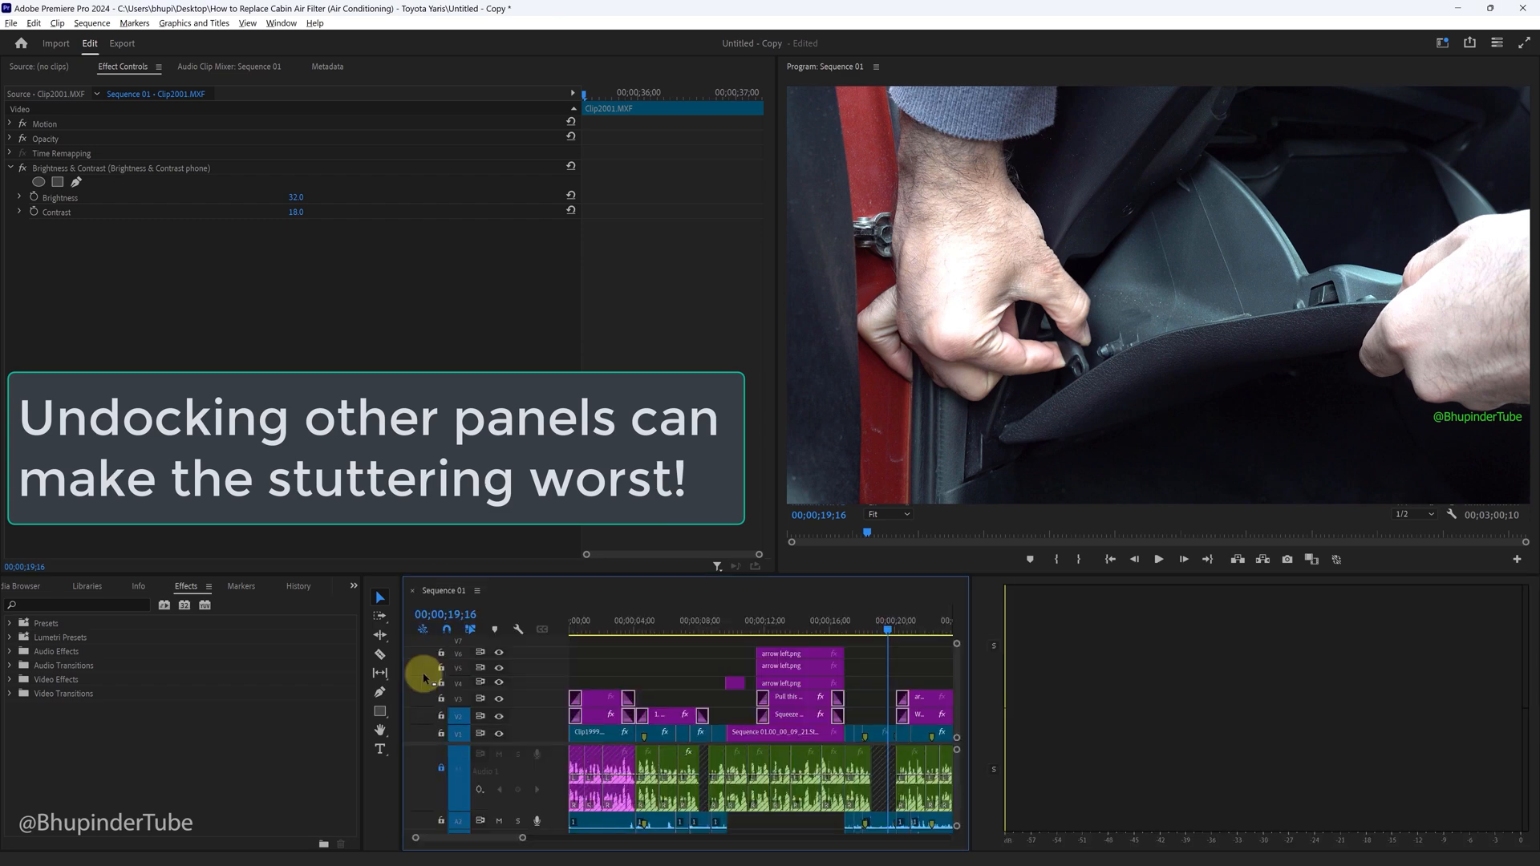
# Float the Program Monitor in its own window and play the sequence.
pyautogui.click(875, 66)
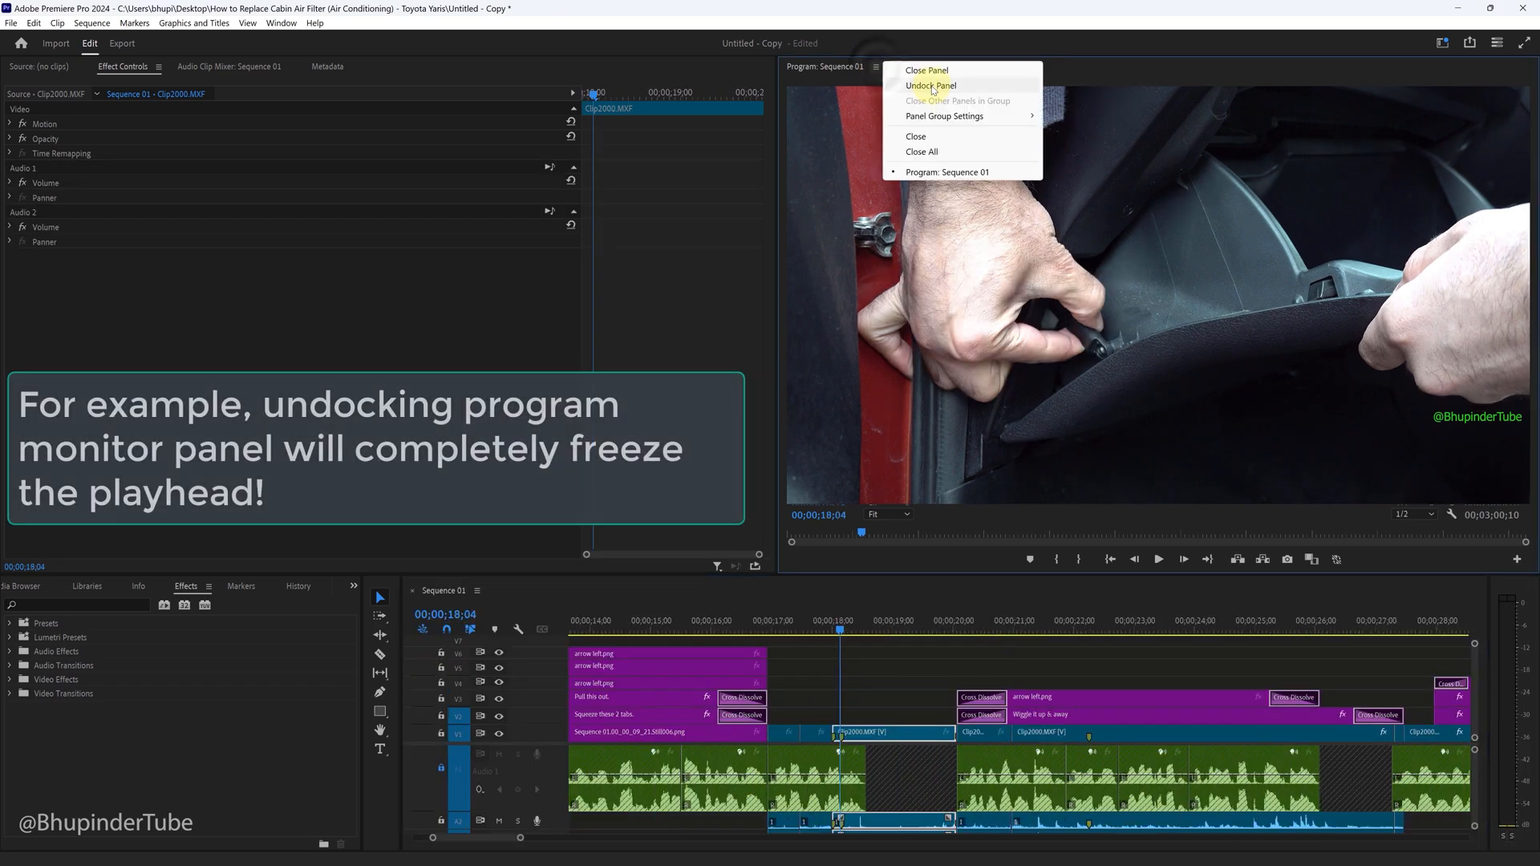
pyautogui.click(928, 86)
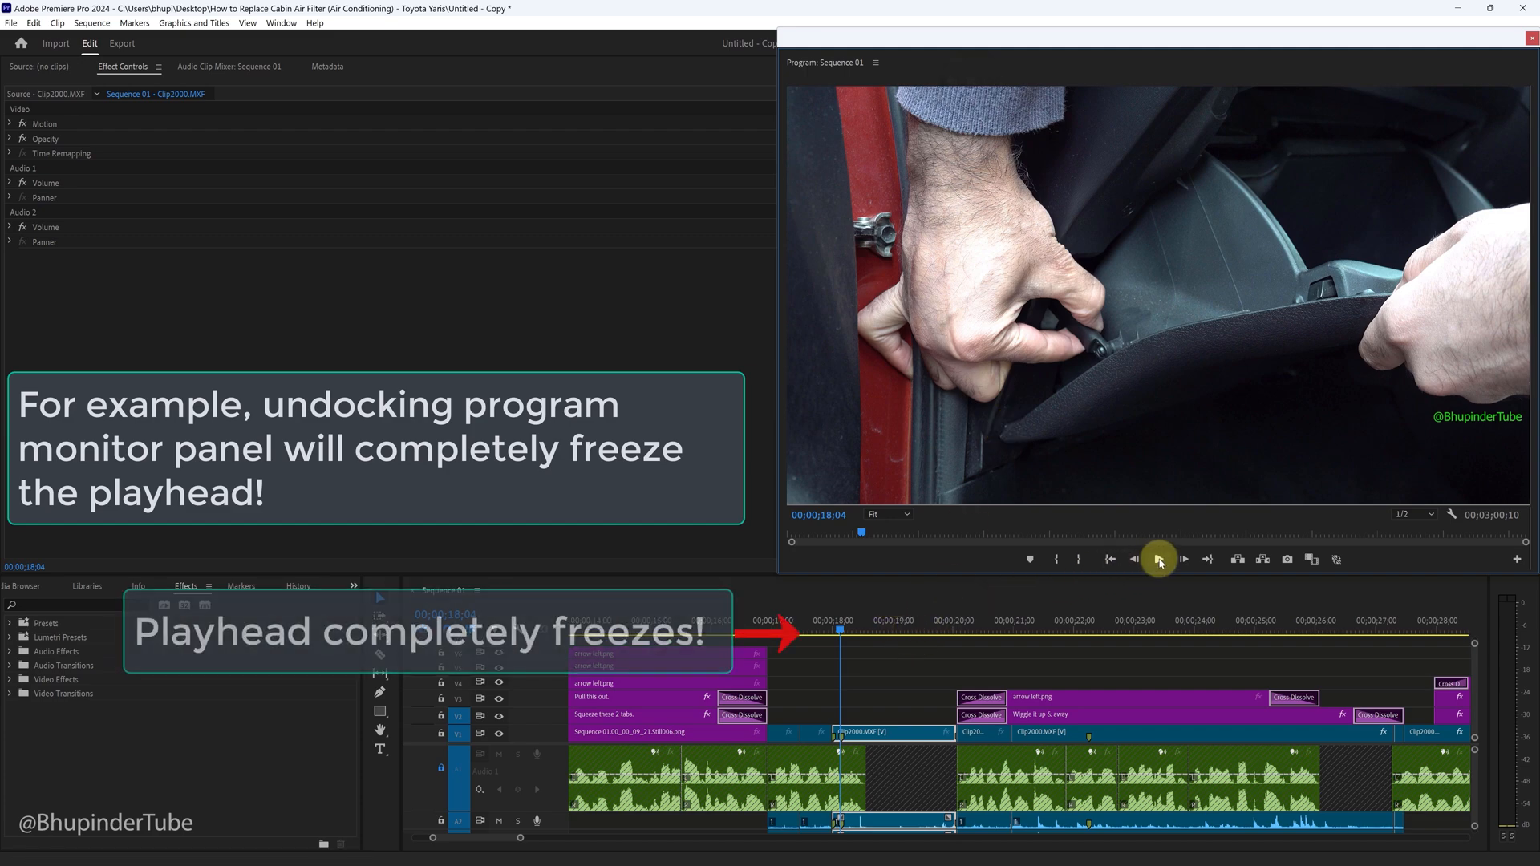
pyautogui.click(1159, 559)
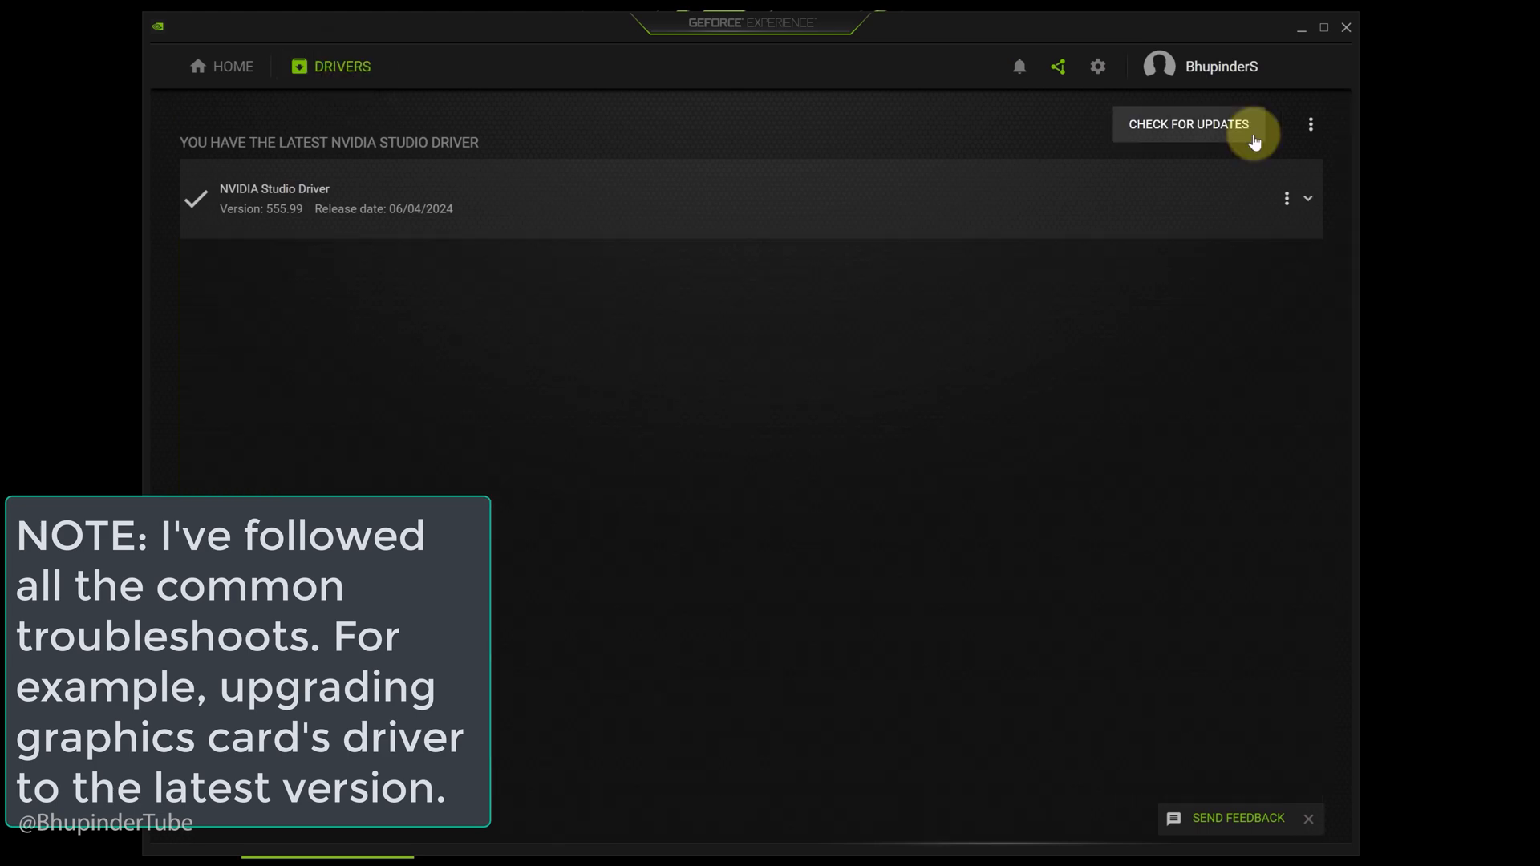
pyautogui.moveTo(875, 493)
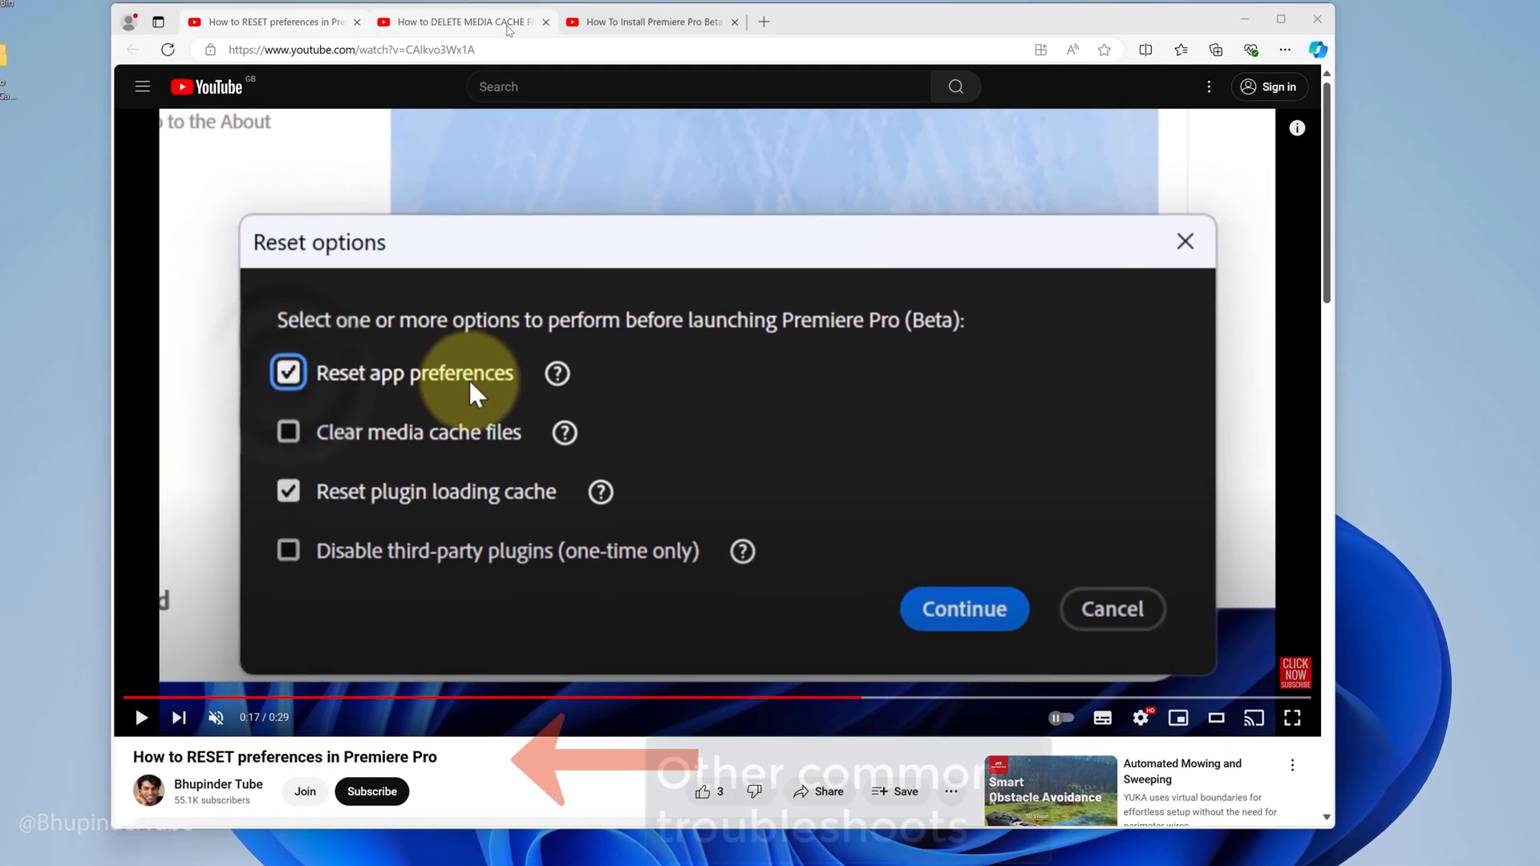
# Browse the delete-media-cache and Premiere Pro Beta install tutorial tabs.
pyautogui.click(456, 21)
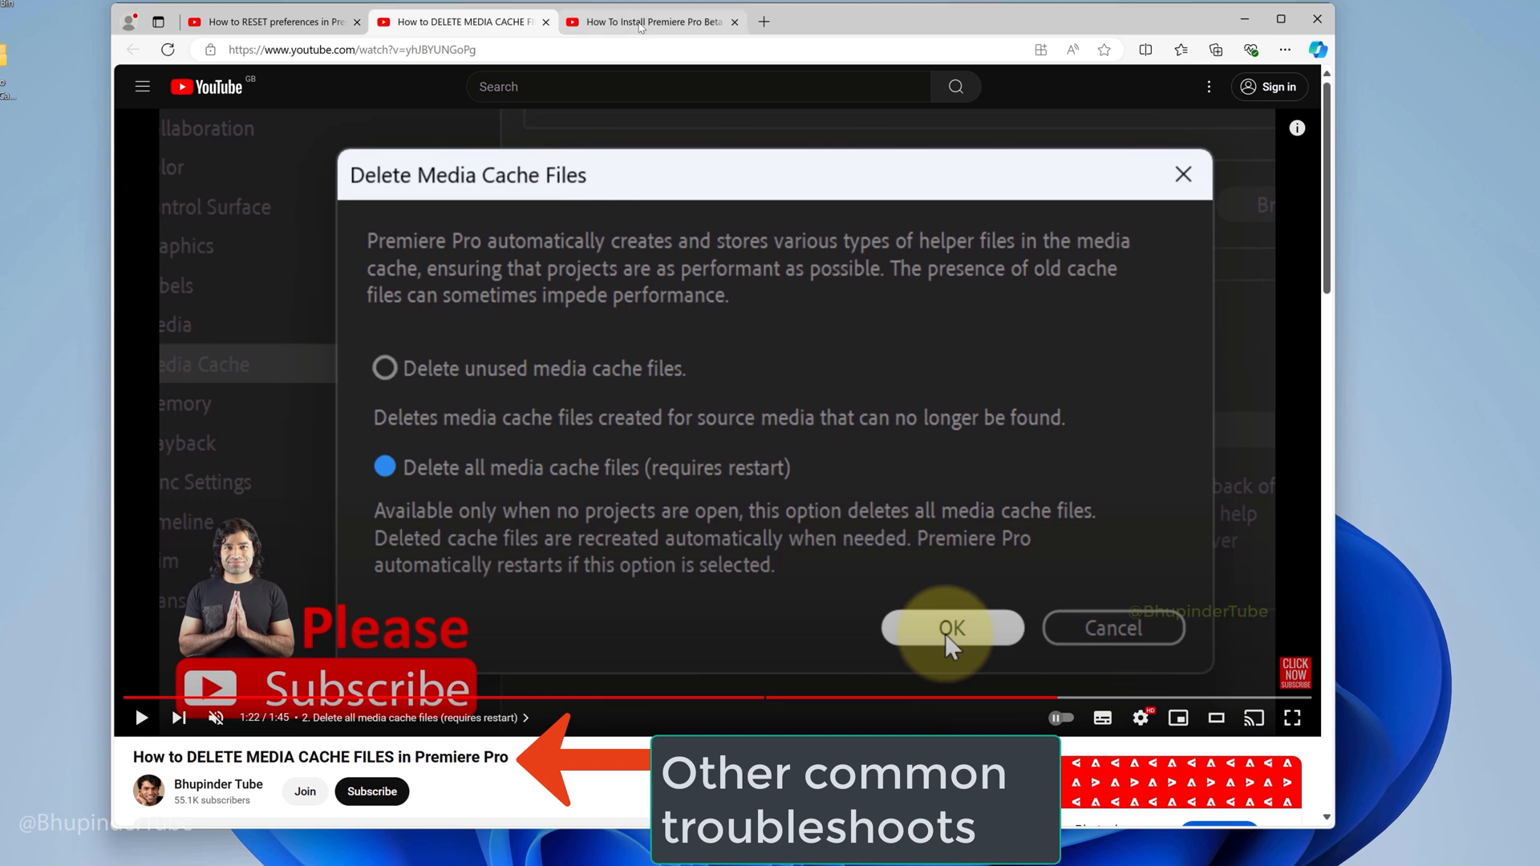
pyautogui.click(648, 22)
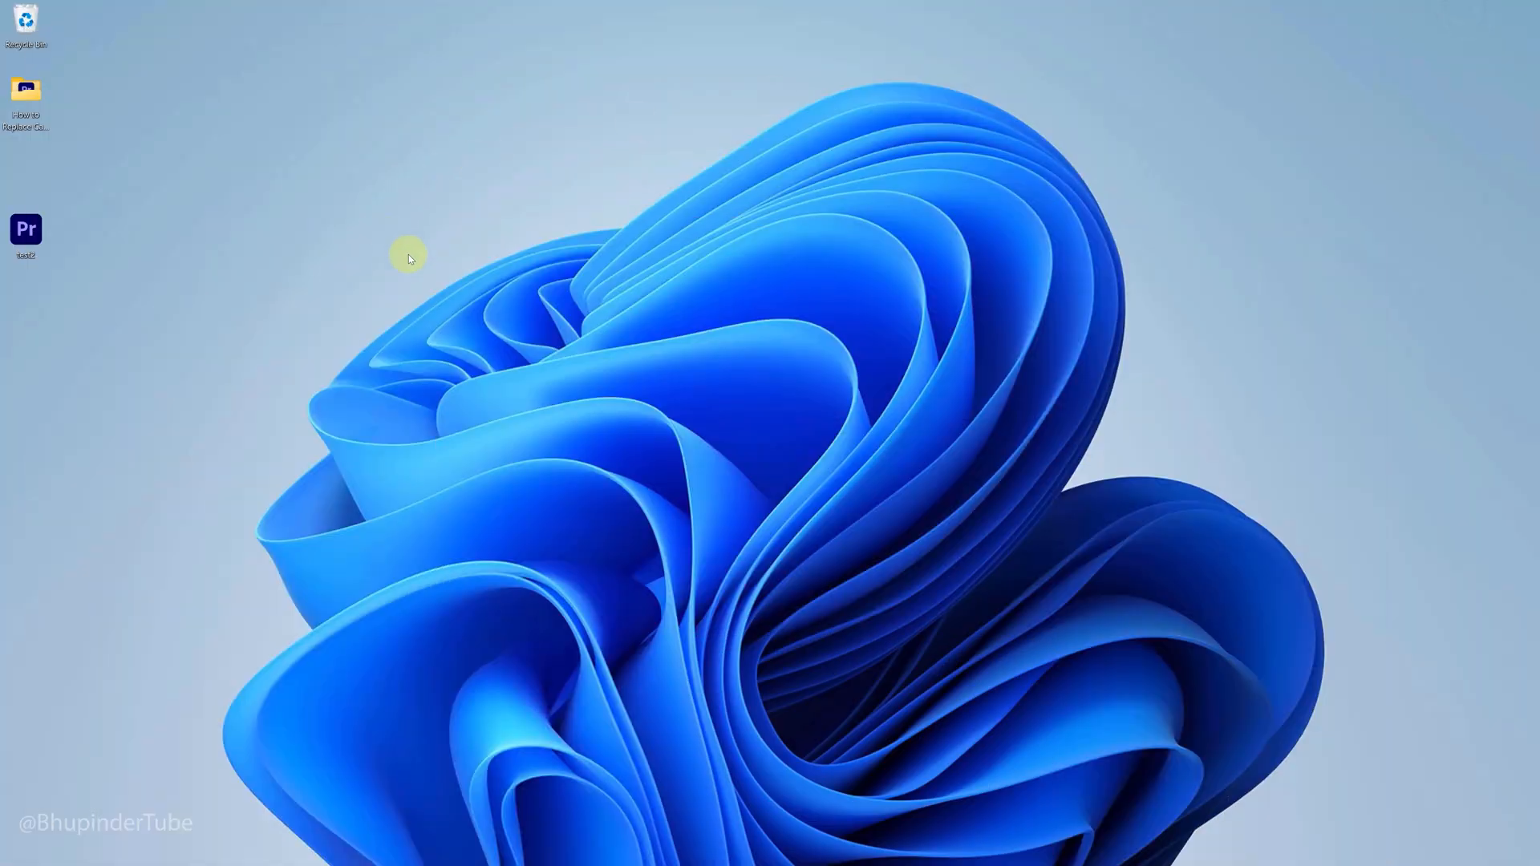
# Set the display resolution to 1920 × 1080 via Display settings and keep it.
pyautogui.rightClick(407, 255)
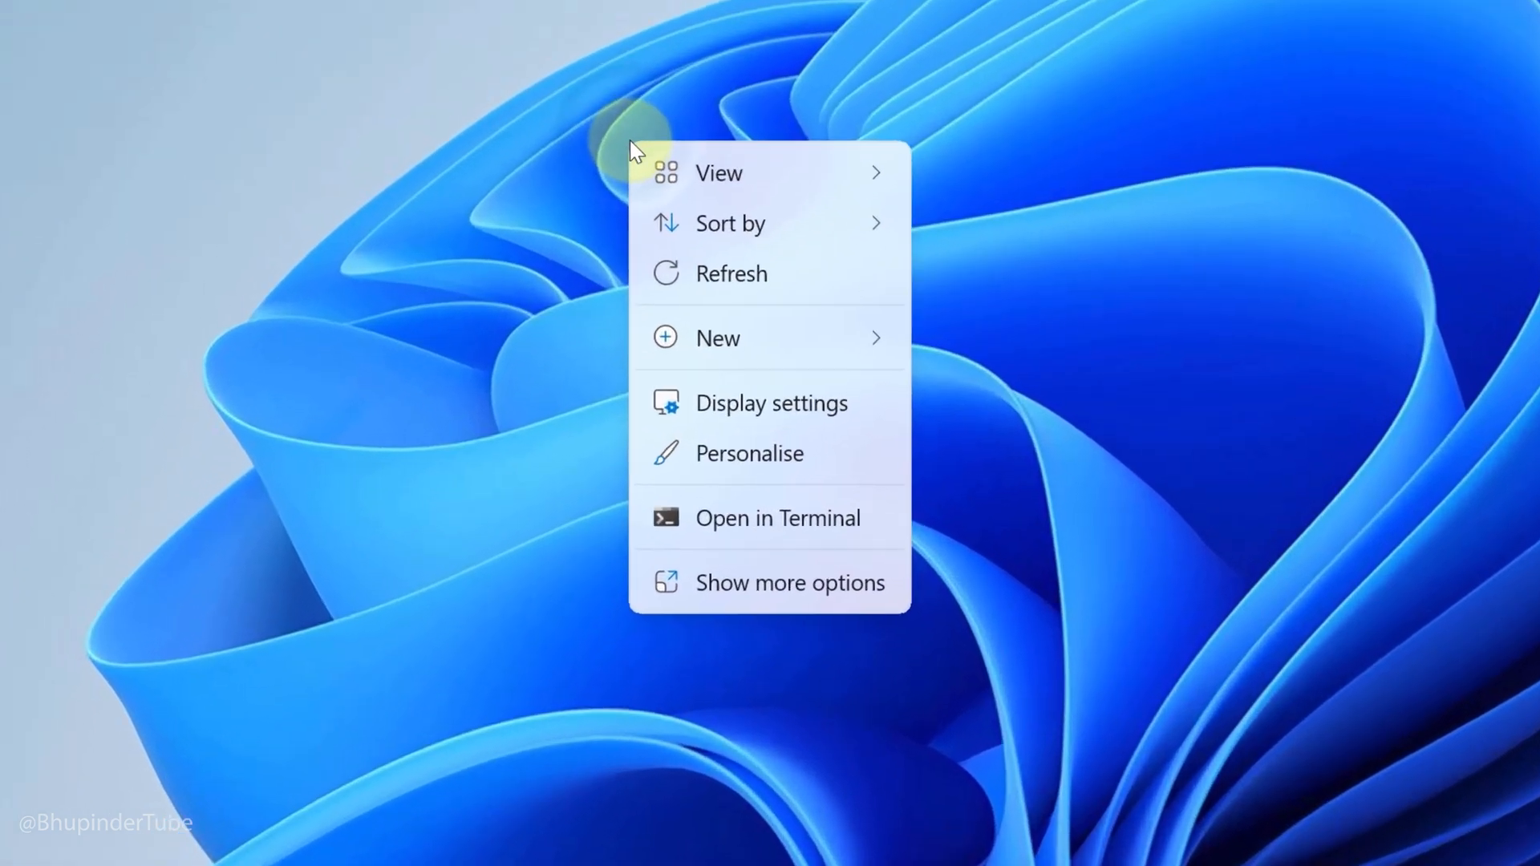
pyautogui.click(771, 403)
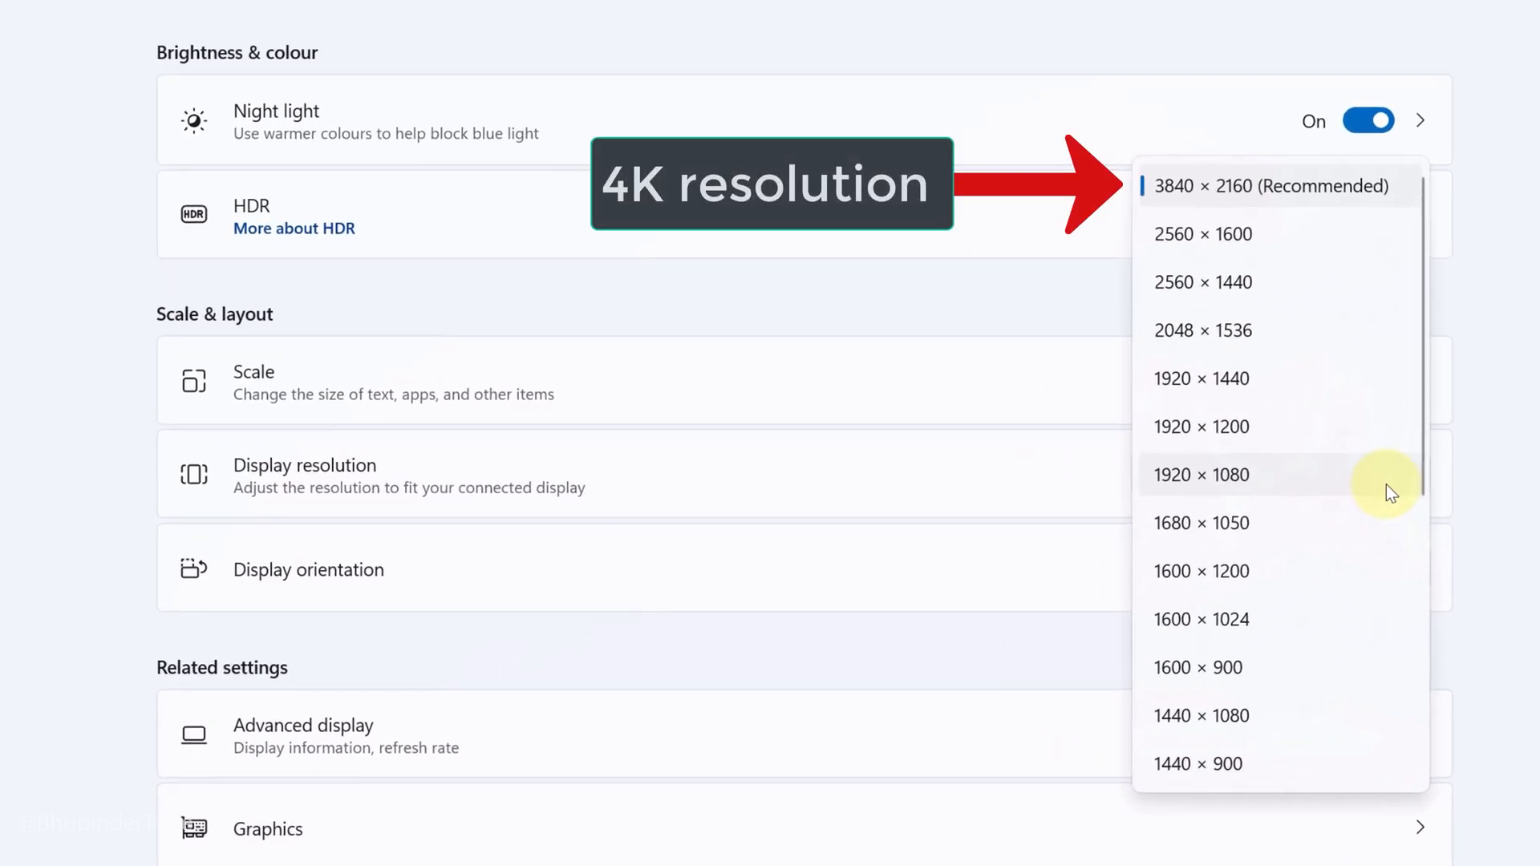
pyautogui.moveTo(1307, 482)
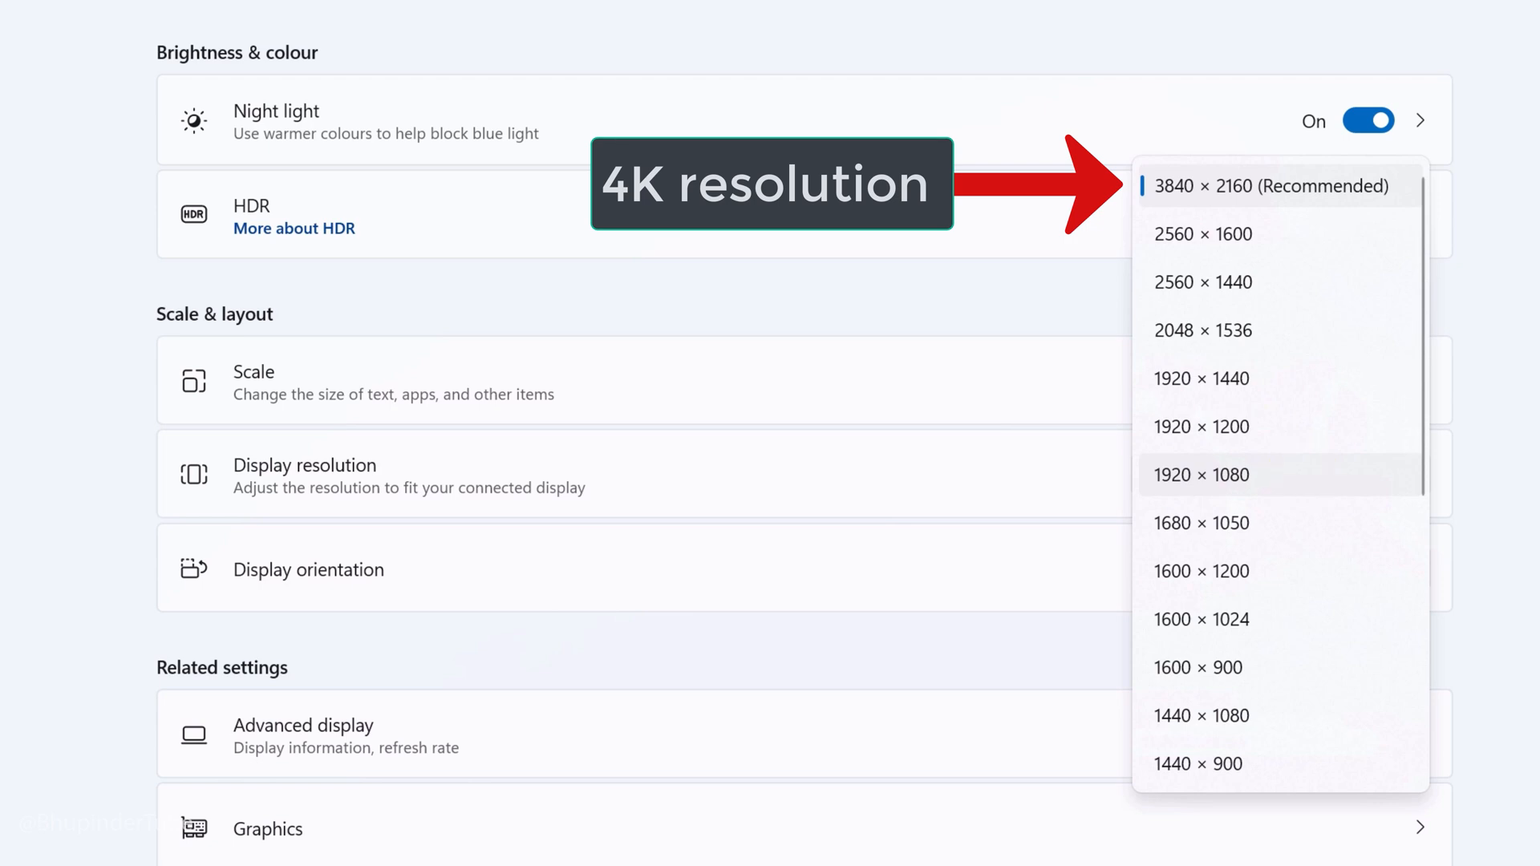
pyautogui.moveTo(1306, 474)
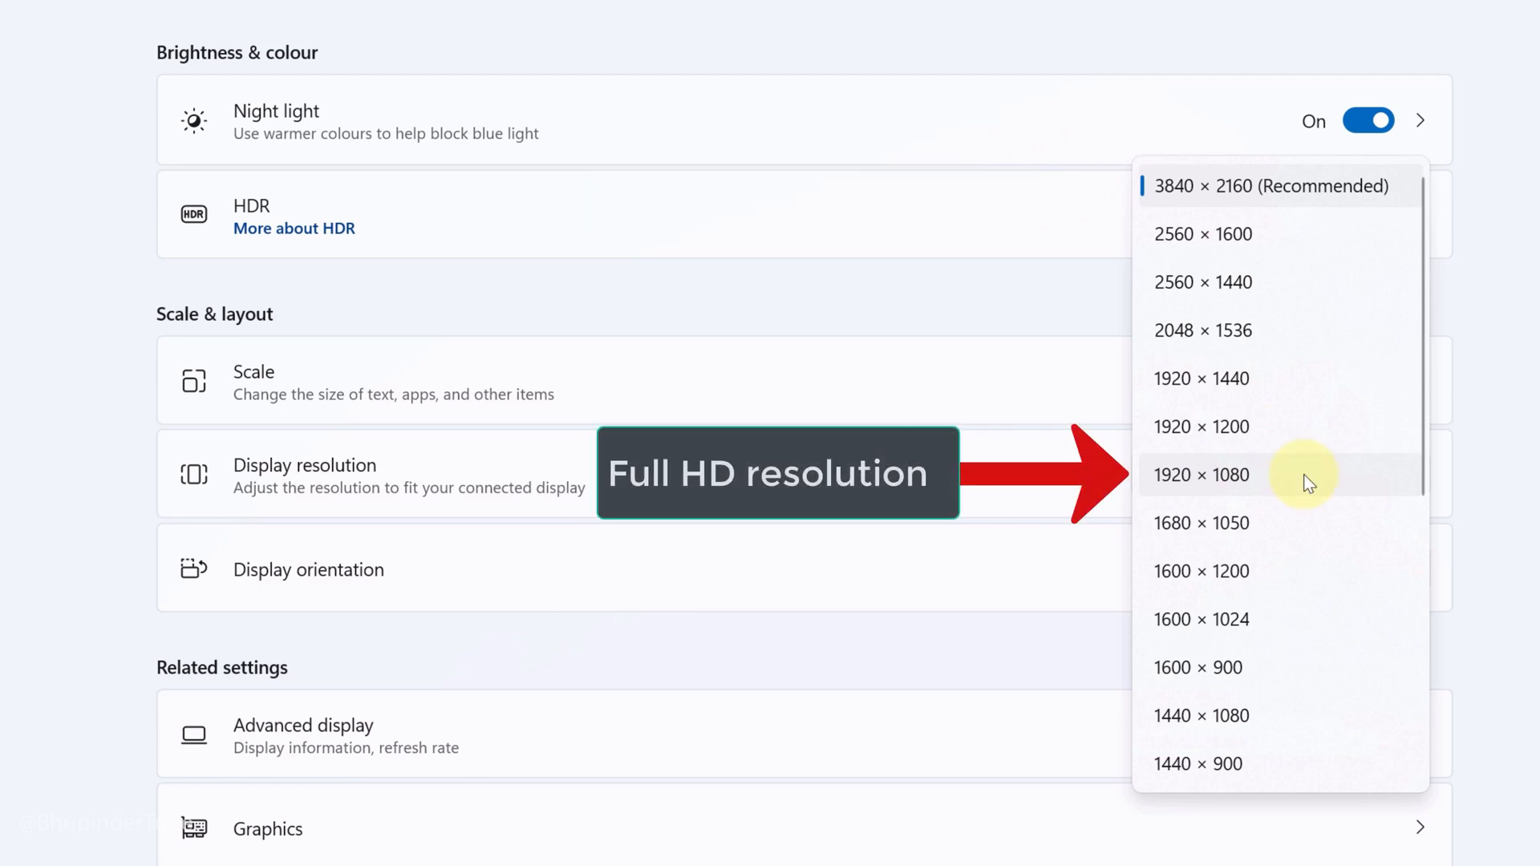
pyautogui.click(1199, 474)
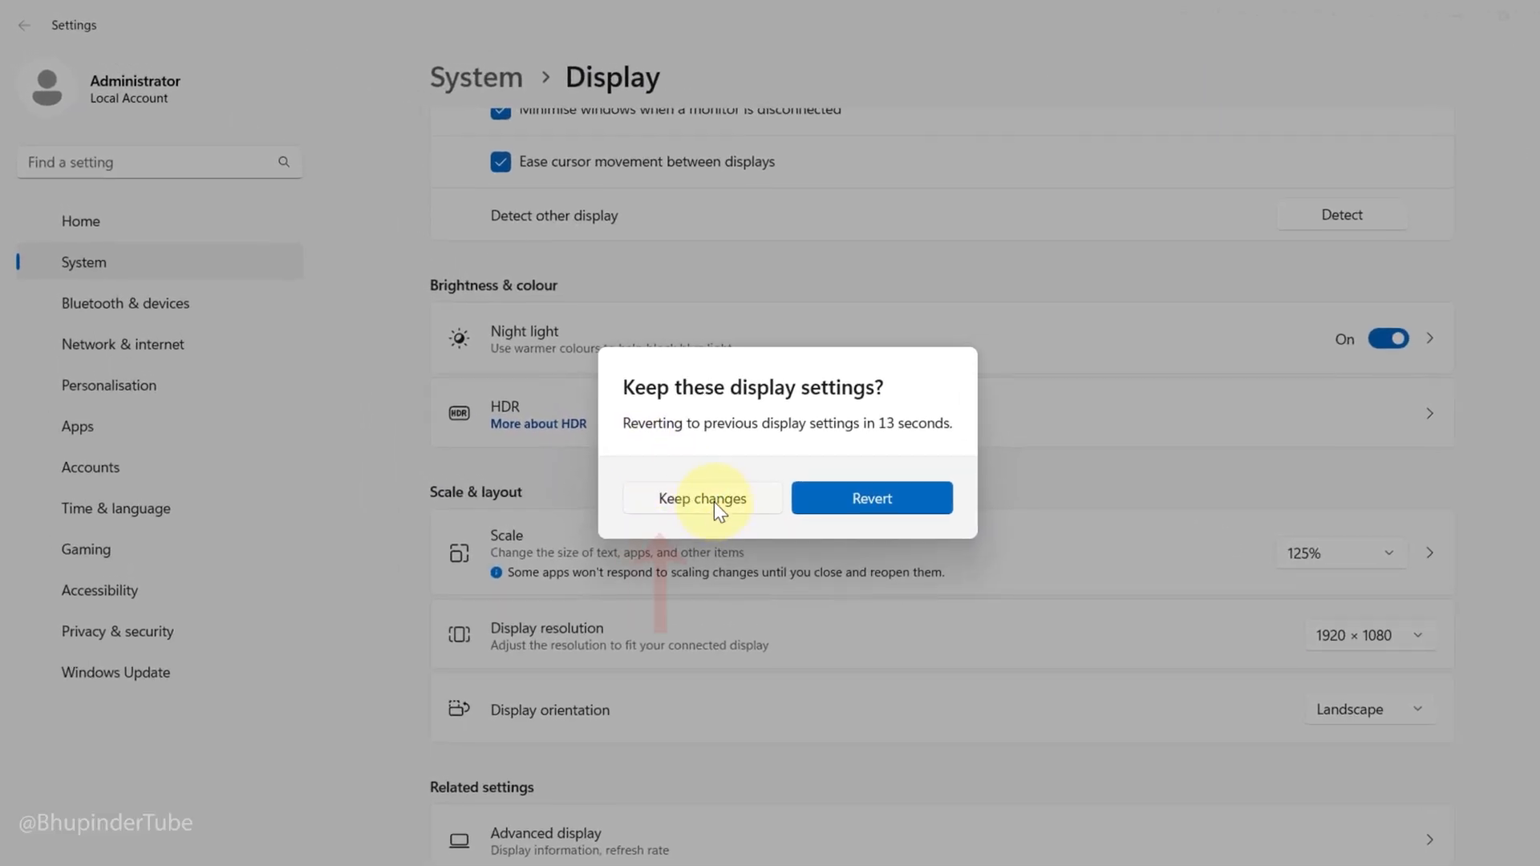
pyautogui.click(701, 498)
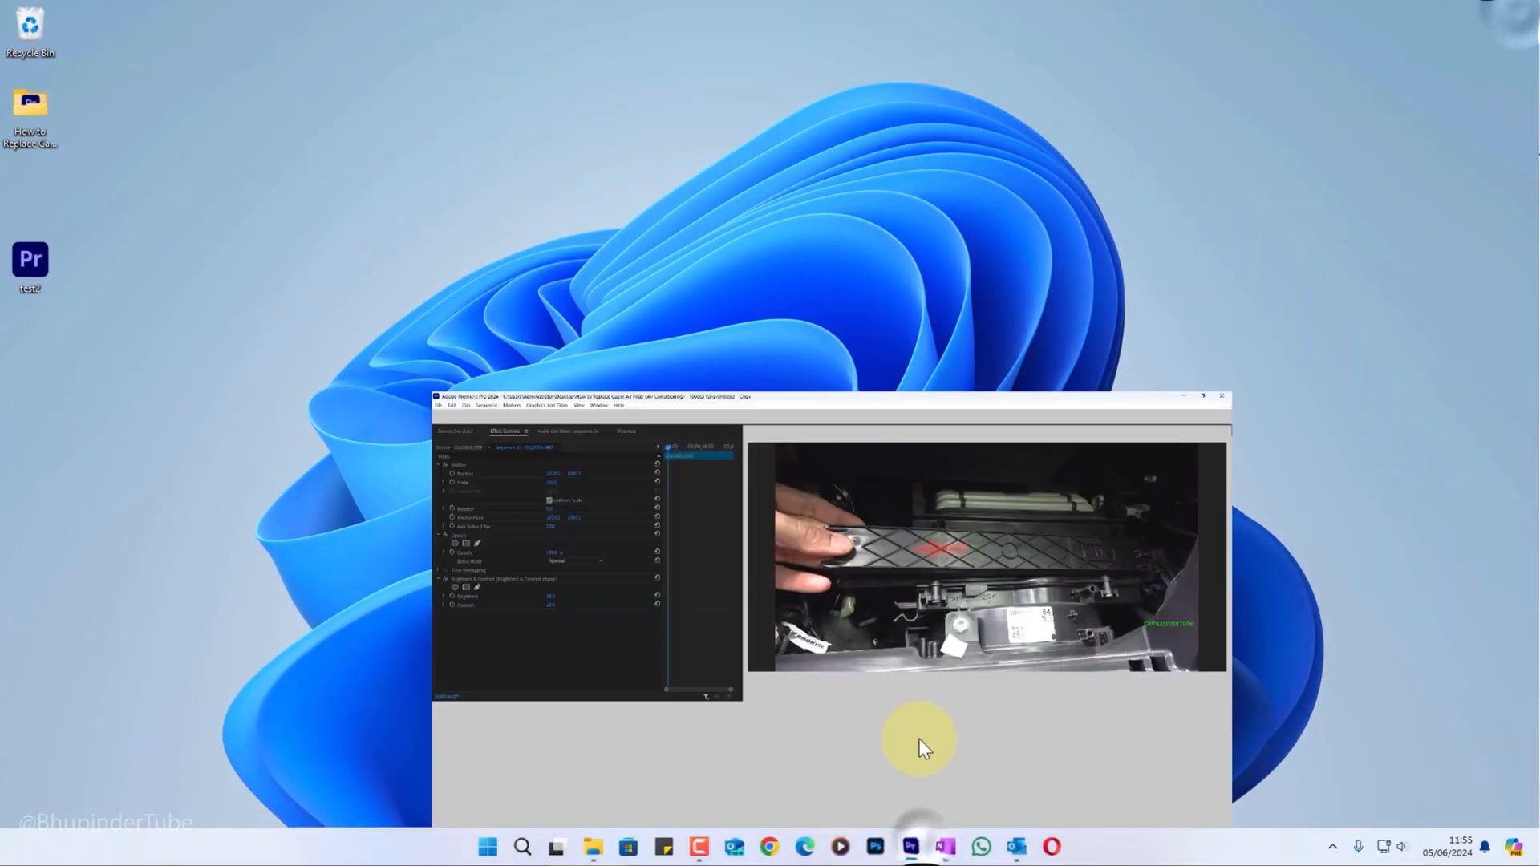
# Reopen the air-filter project full-screen and deselect clips on the timeline.
pyautogui.click(1212, 395)
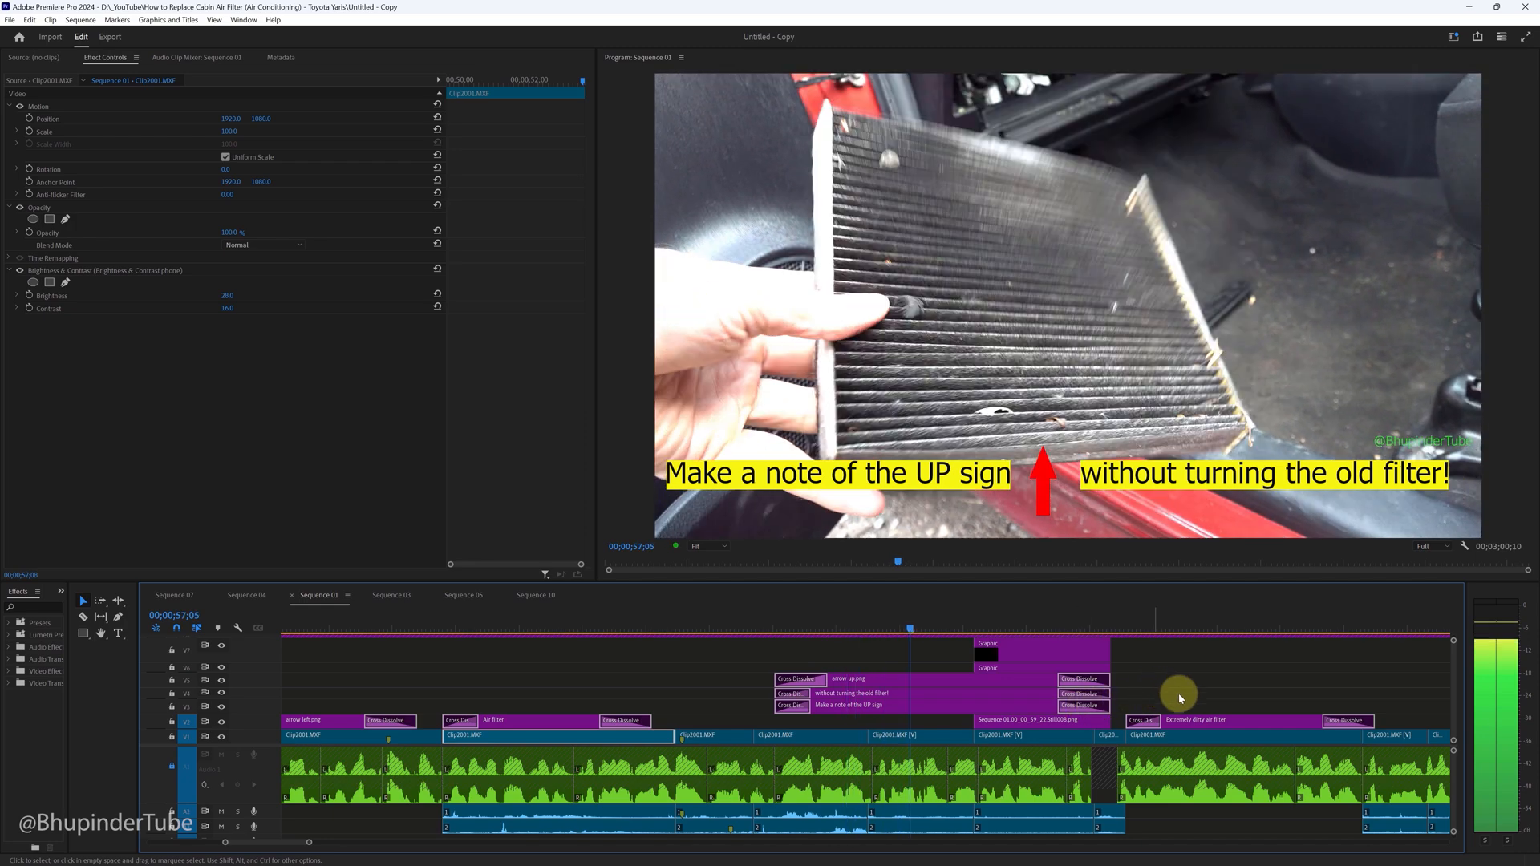
pyautogui.click(1169, 629)
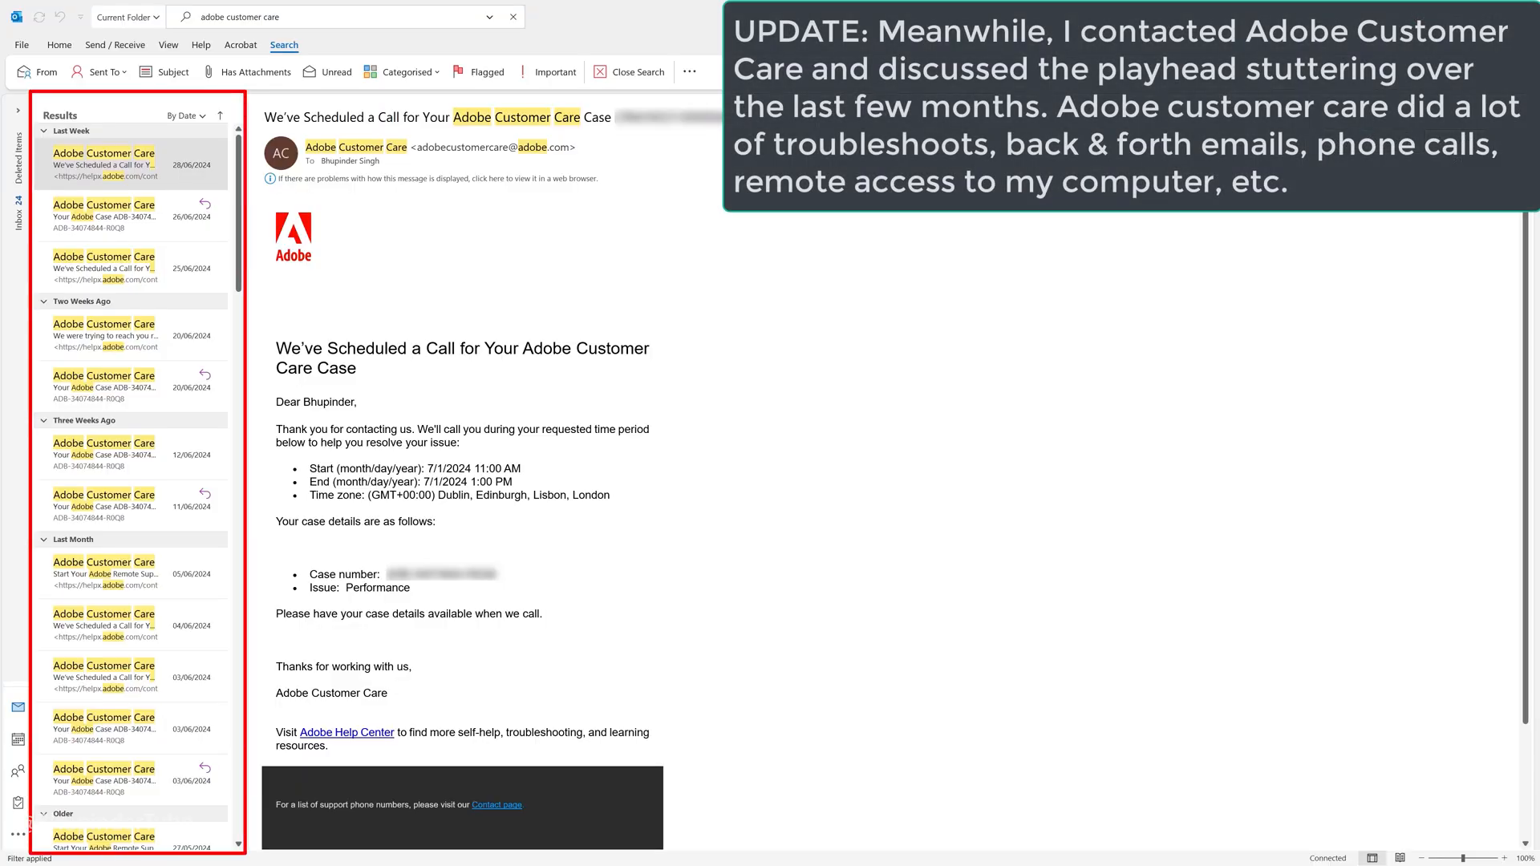
pyautogui.moveTo(122, 215)
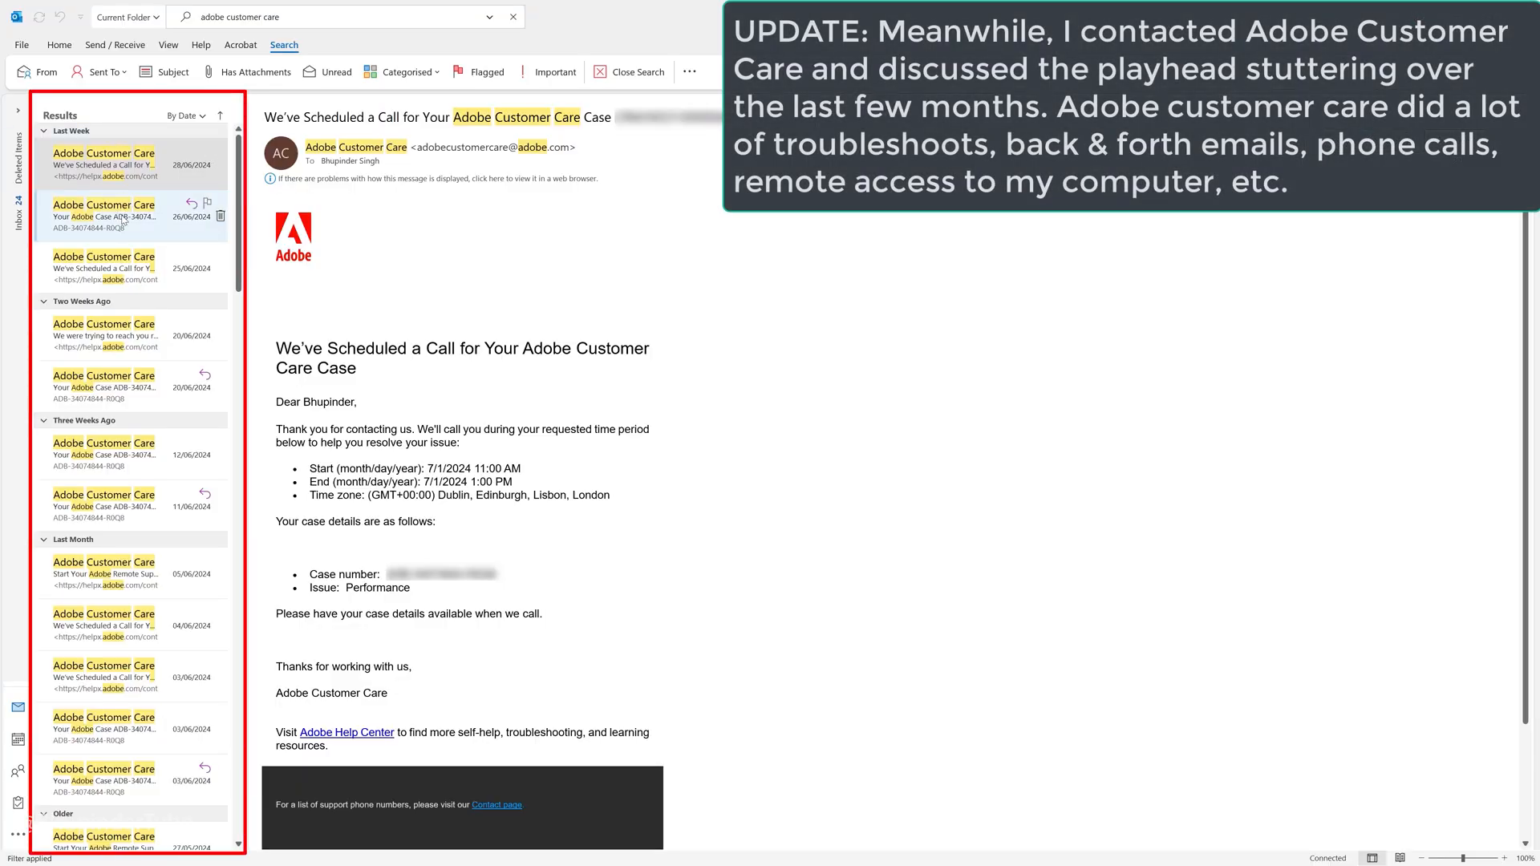
# Read the 'Your Adobe Case' email and the next Adobe Customer Care email.
pyautogui.click(103, 214)
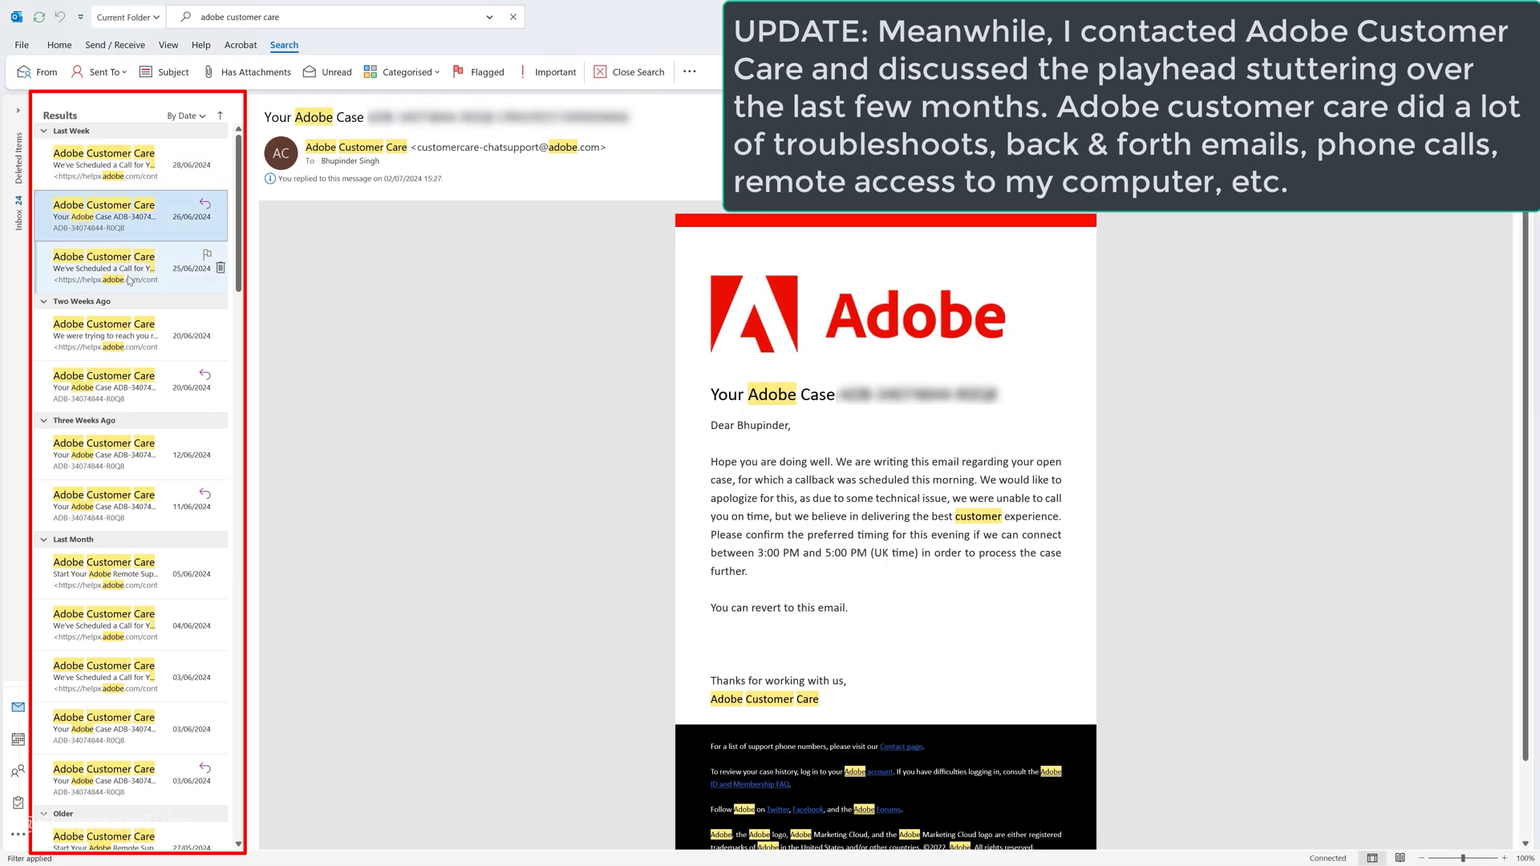
pyautogui.click(104, 267)
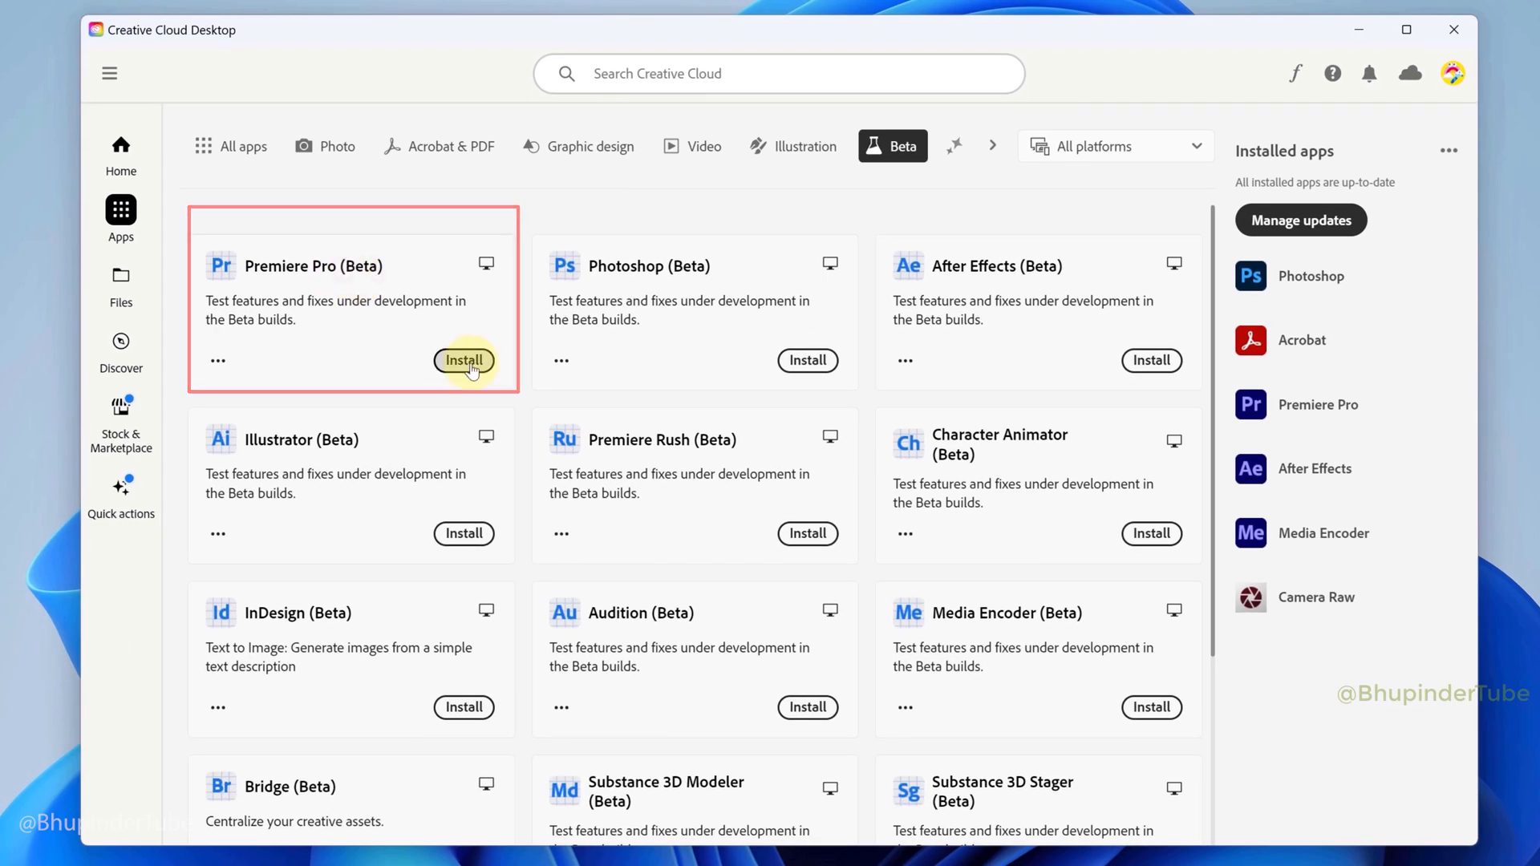
# Install Premiere Pro (Beta) from the Beta apps list.
pyautogui.click(464, 360)
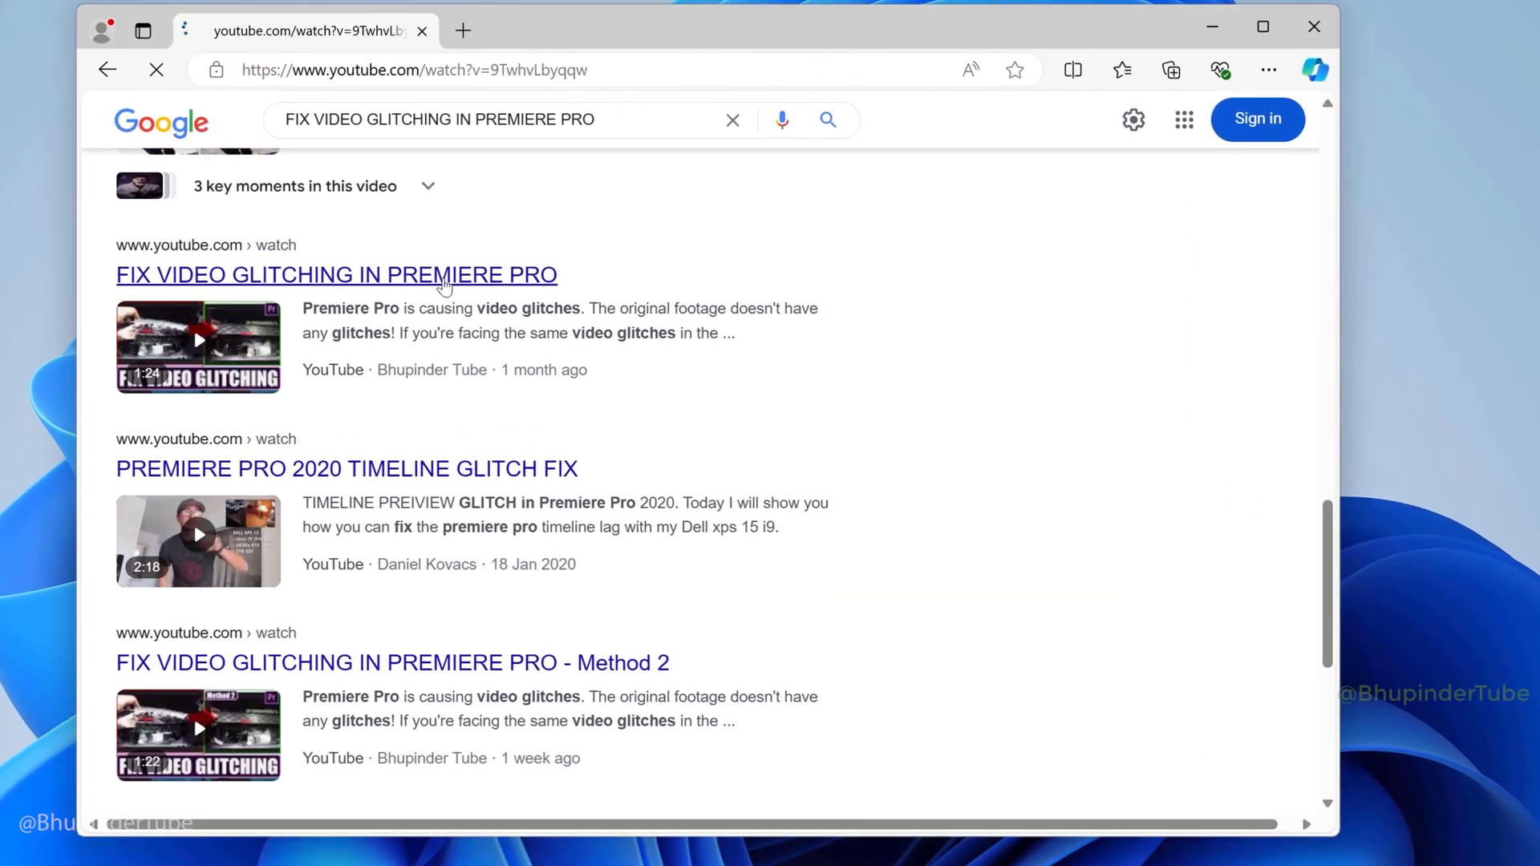
# Open the FIX VIDEO GLITCHING IN PREMIERE PRO video and expand its pinned comment.
pyautogui.click(336, 275)
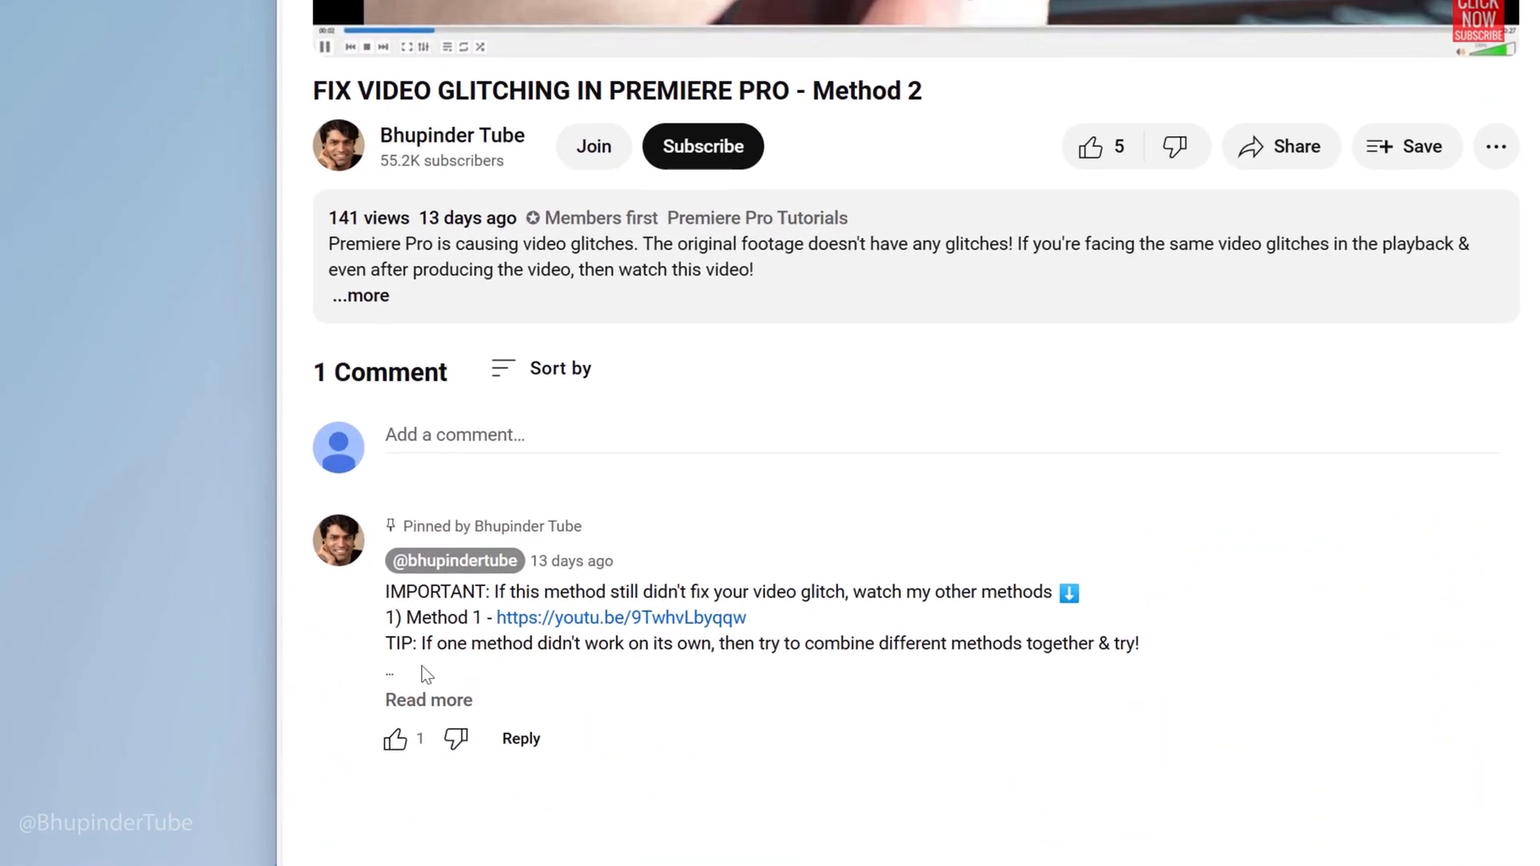
pyautogui.scroll(-3)
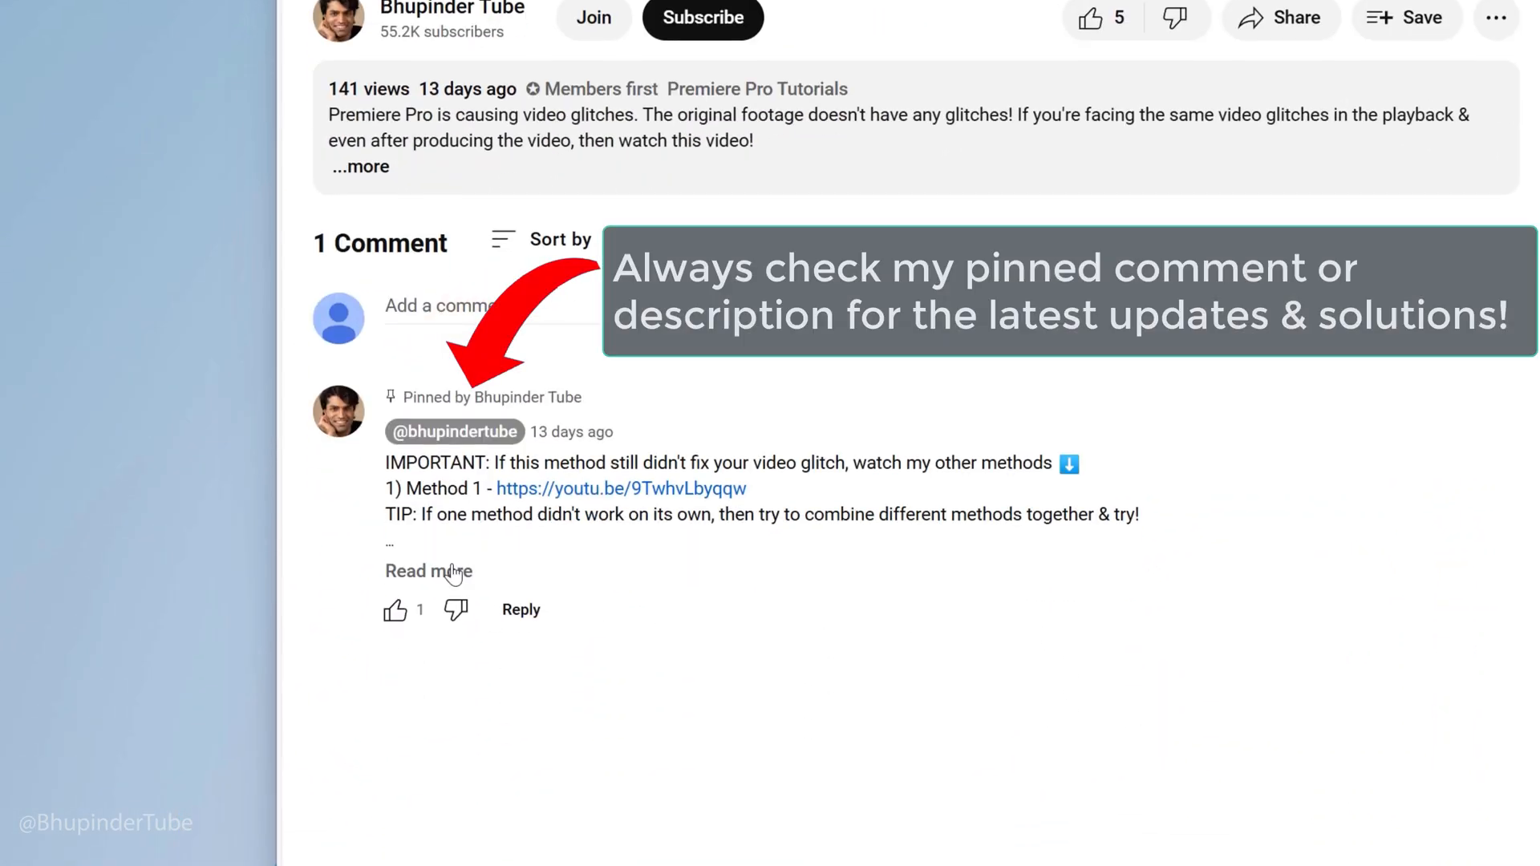
pyautogui.click(429, 570)
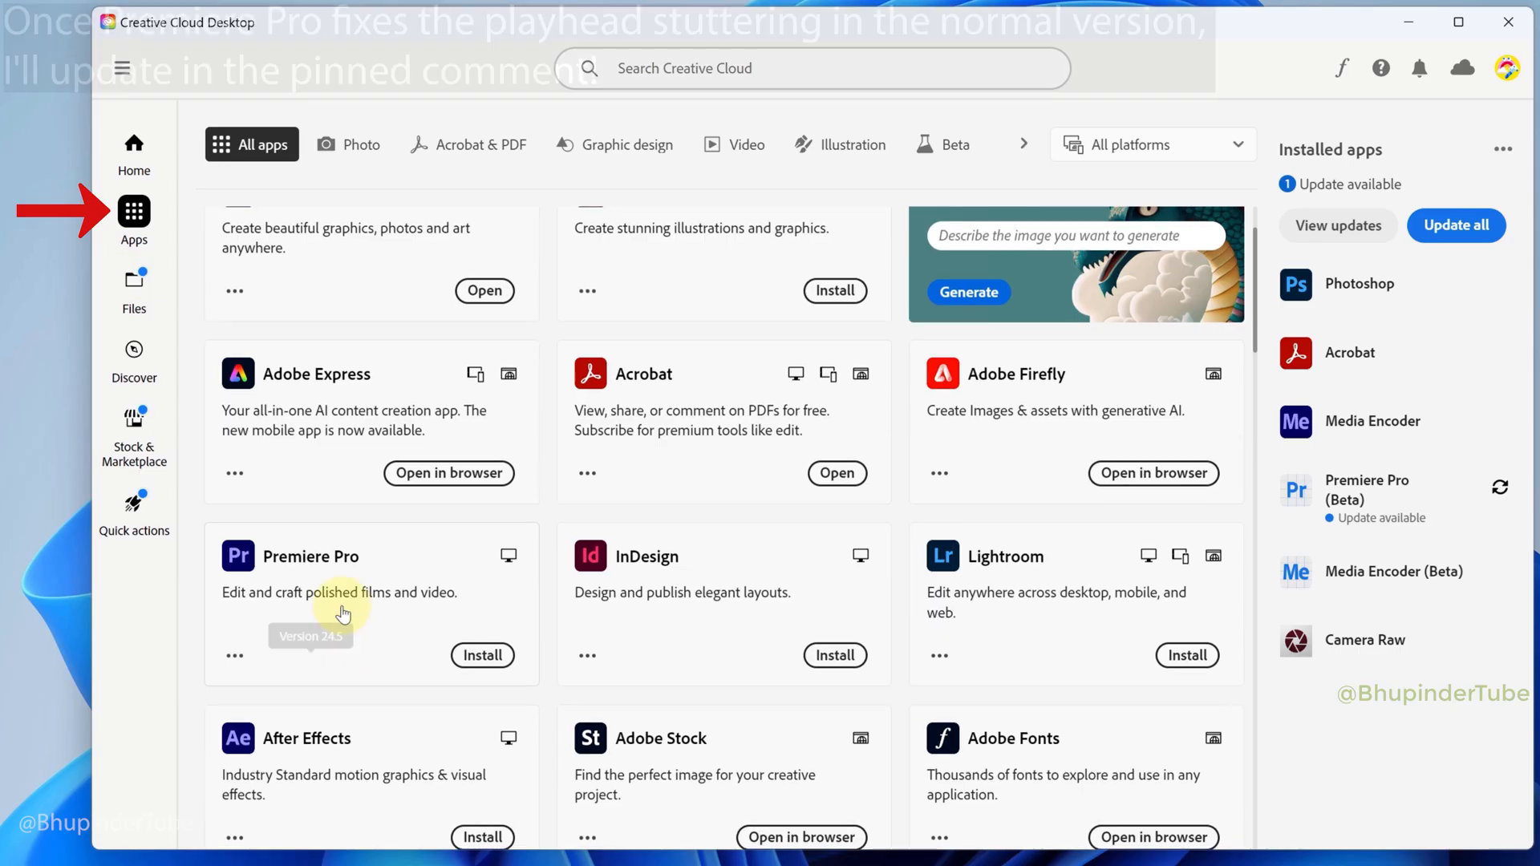
pyautogui.scroll(-3)
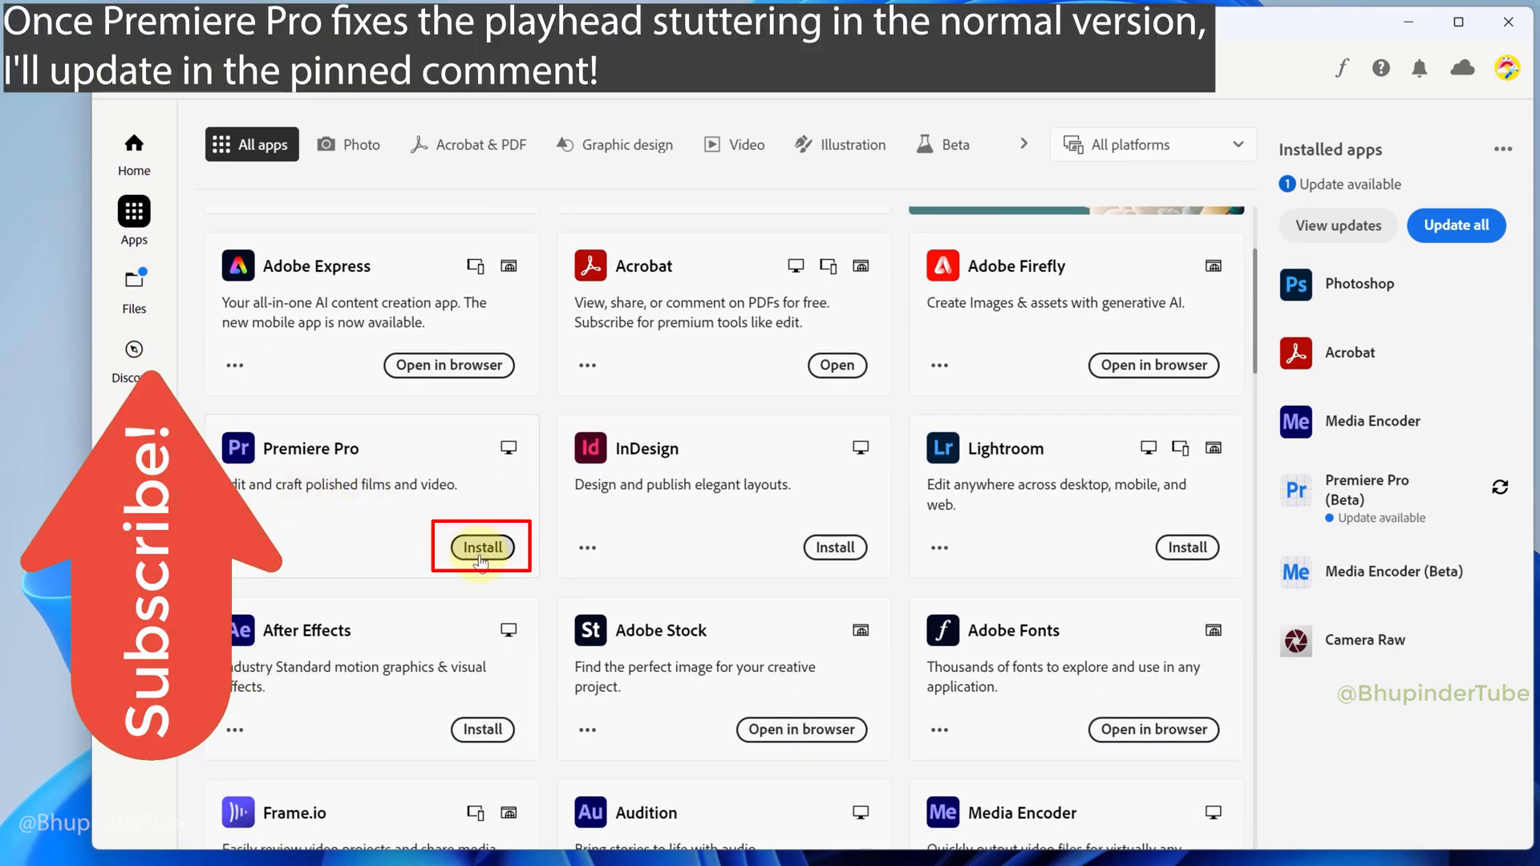